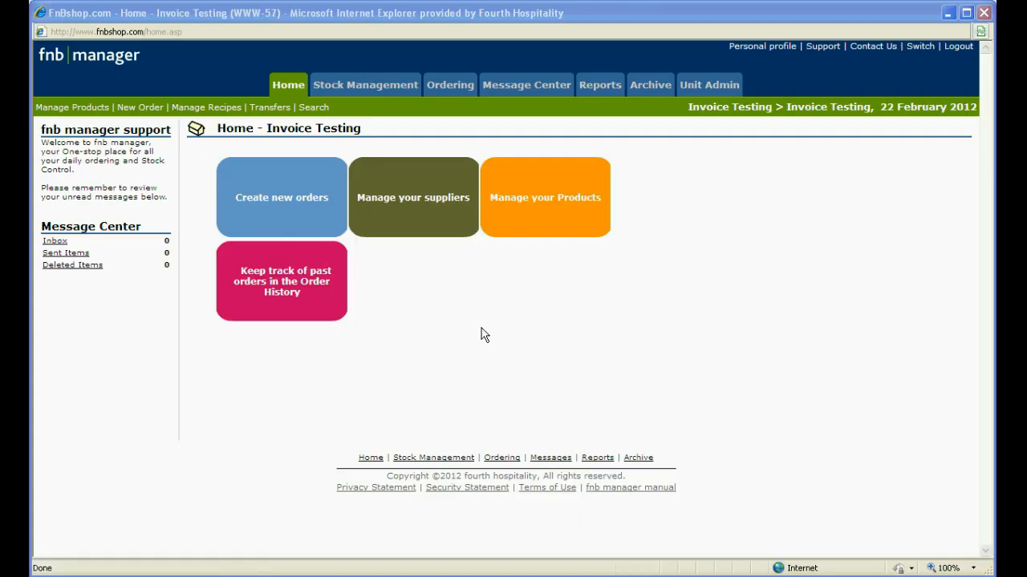
mouse_move(401, 146)
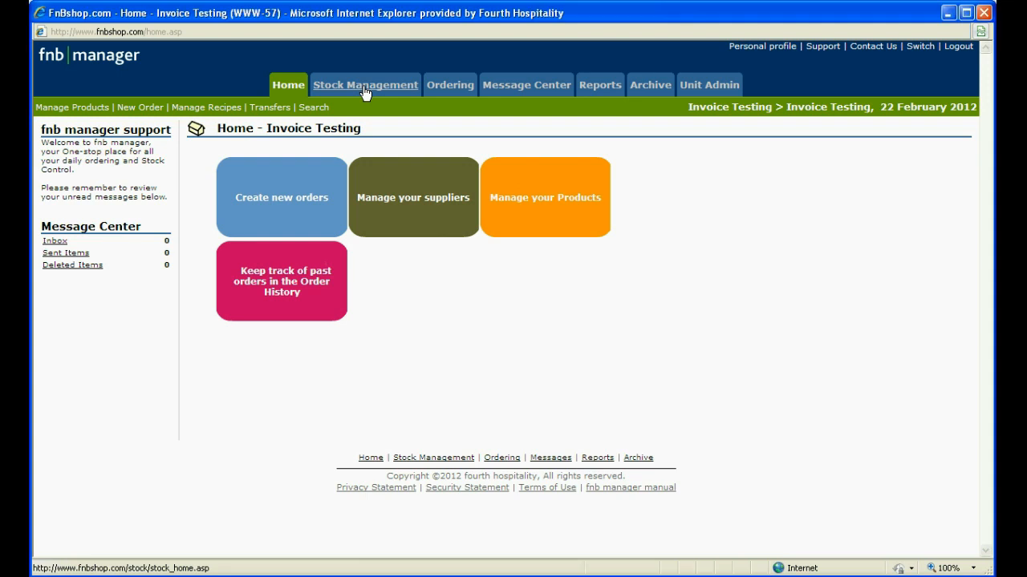
View Stock Period 1's pending delivery notes and pick out invoice number ABCD1234.
left_click(364, 85)
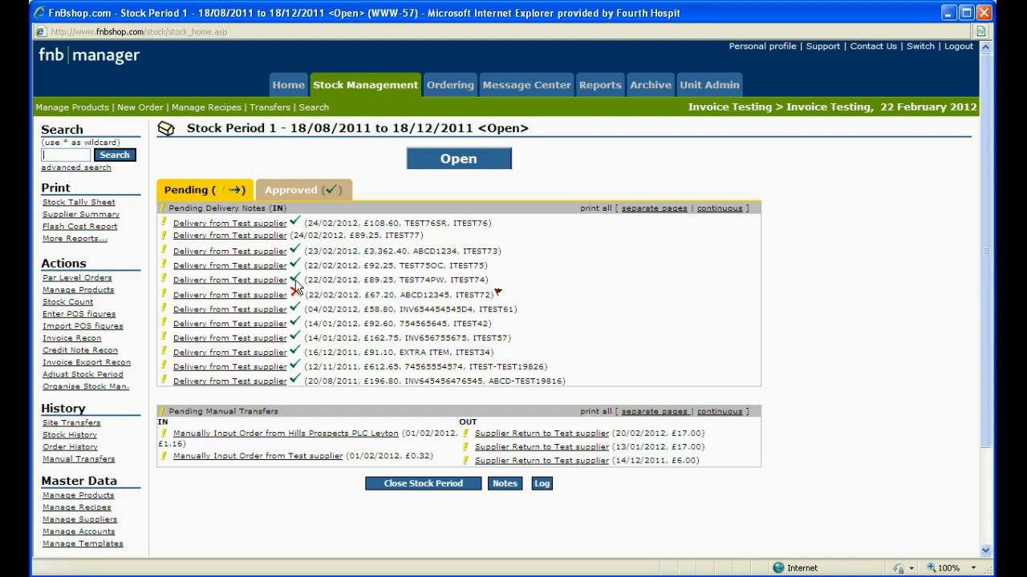
mouse_move(295, 294)
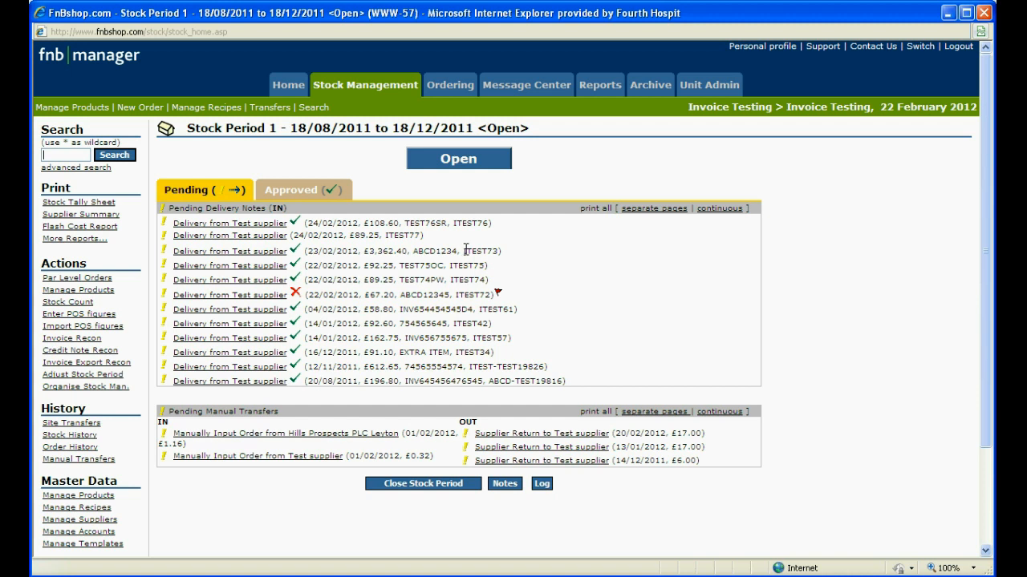
double_click(441, 251)
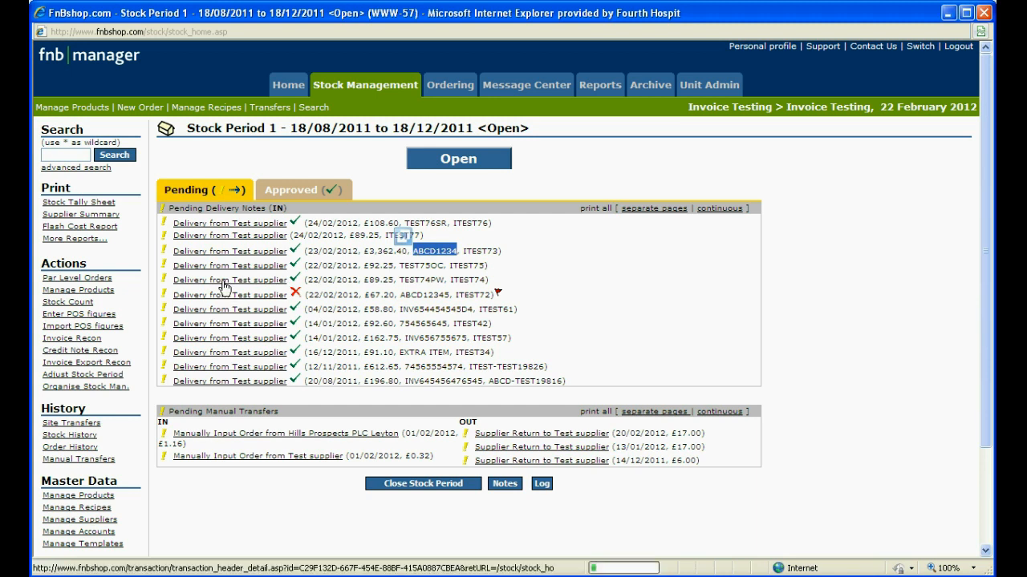
Give the £89.25 TEST74PW delivery note number 676786 after checking its invoice totals, and approve it.
left_click(229, 279)
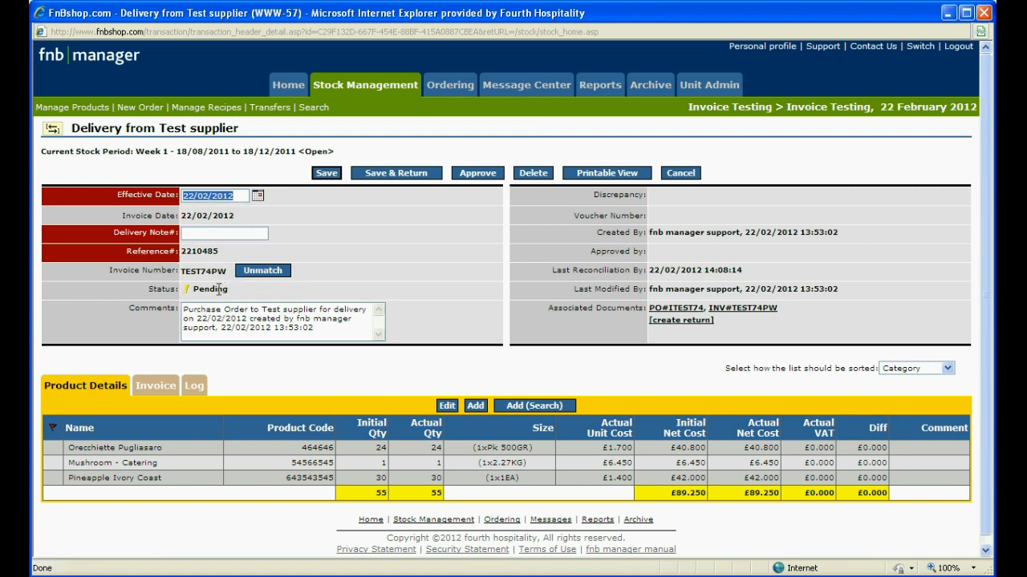
mouse_move(160, 399)
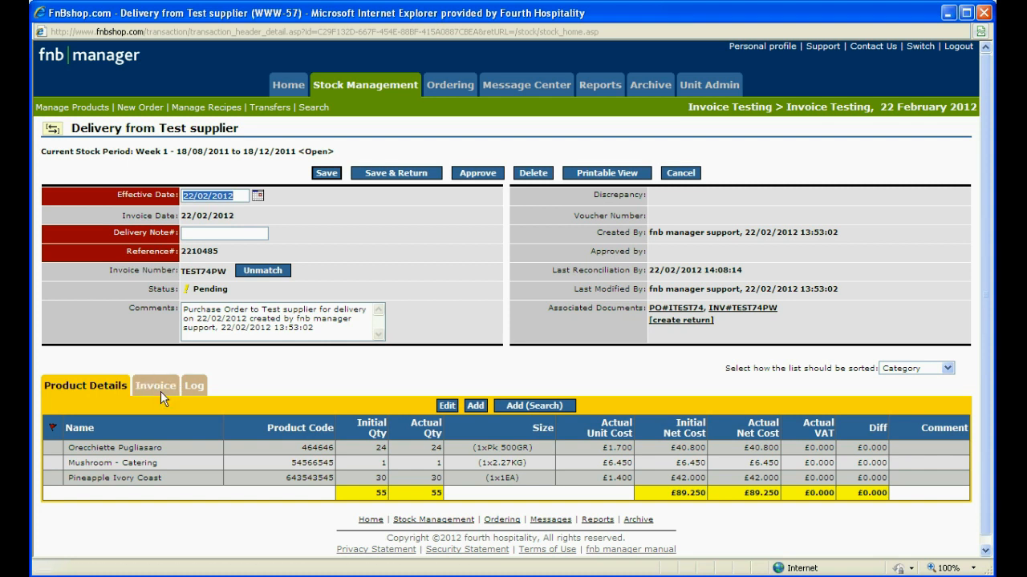
left_click(155, 386)
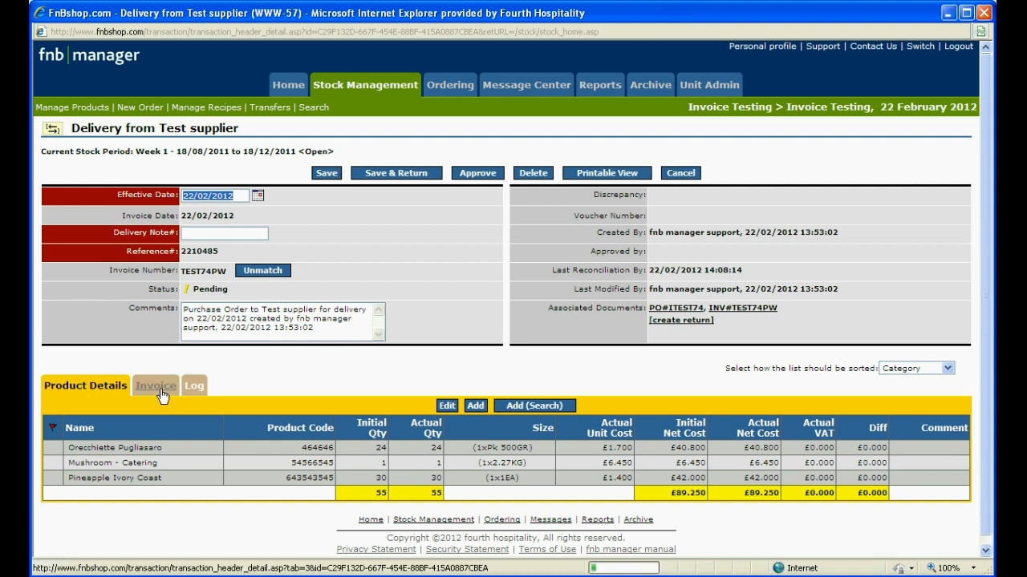
left_click(156, 385)
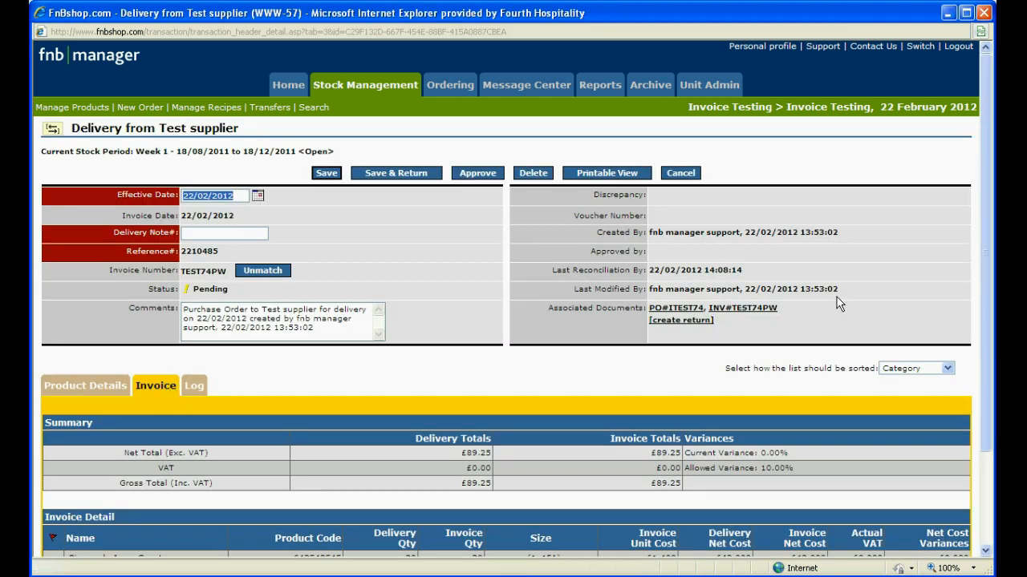
scroll("down", 3)
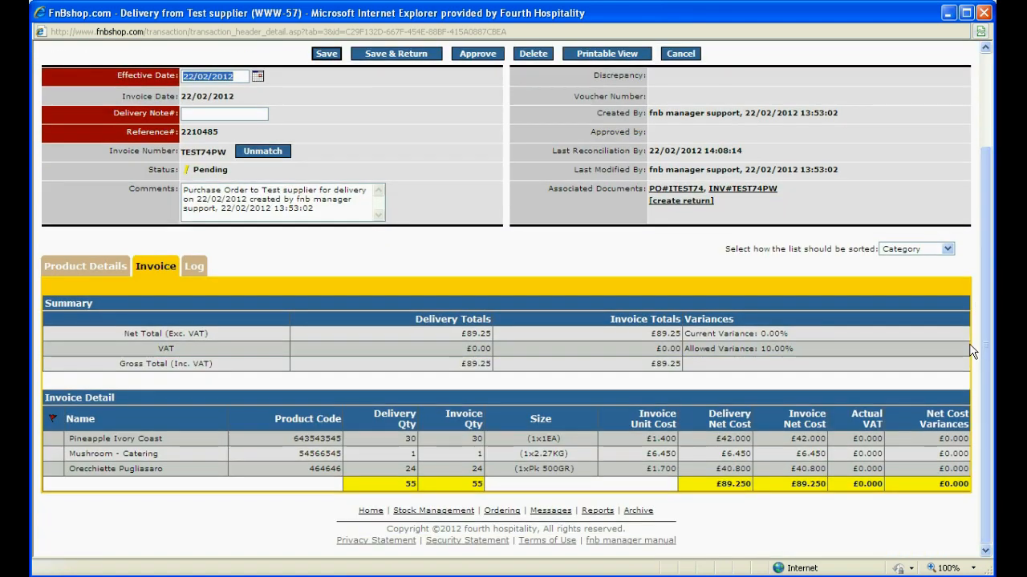
mouse_move(498, 370)
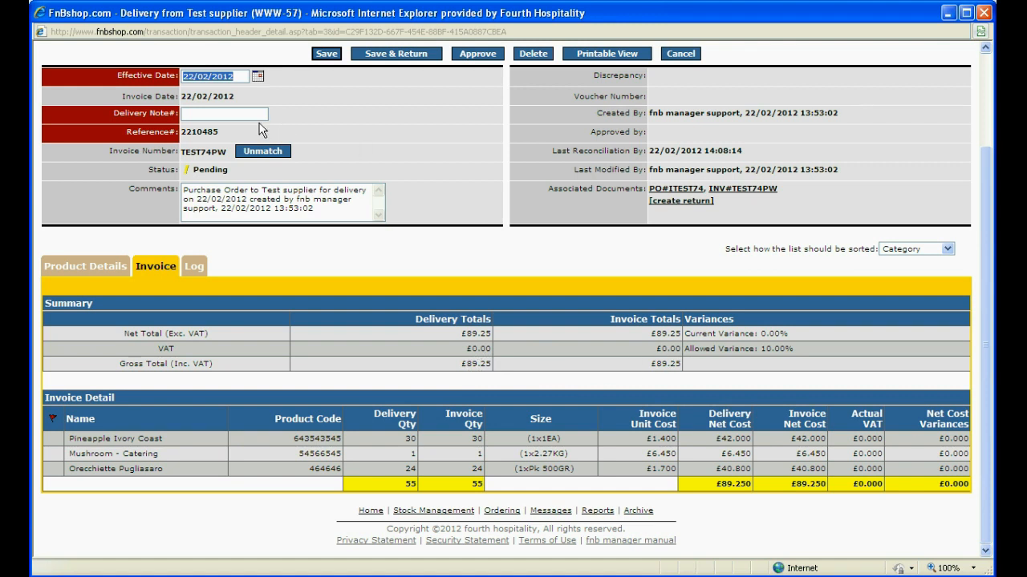
type("676786")
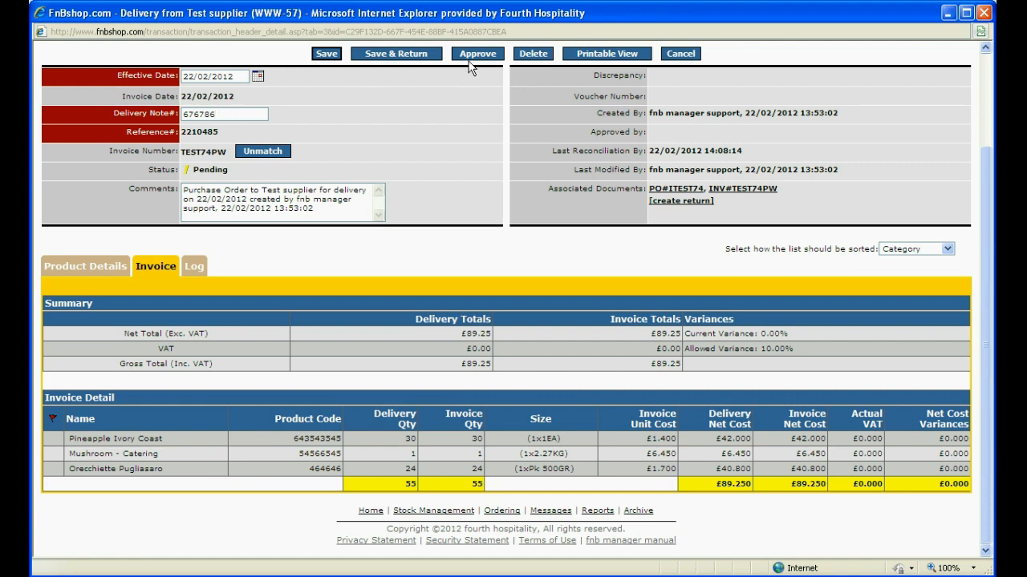
left_click(477, 54)
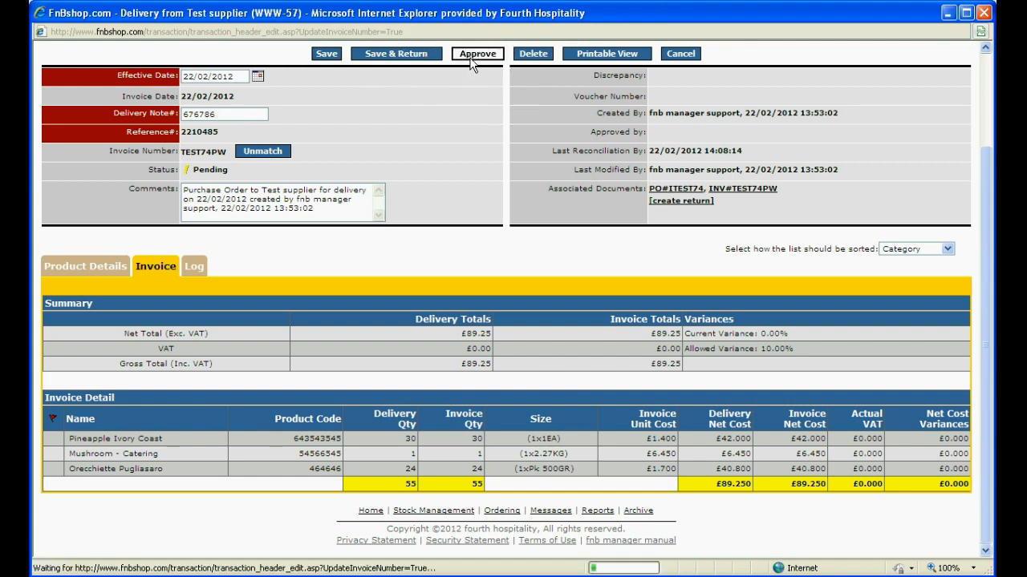
left_click(478, 53)
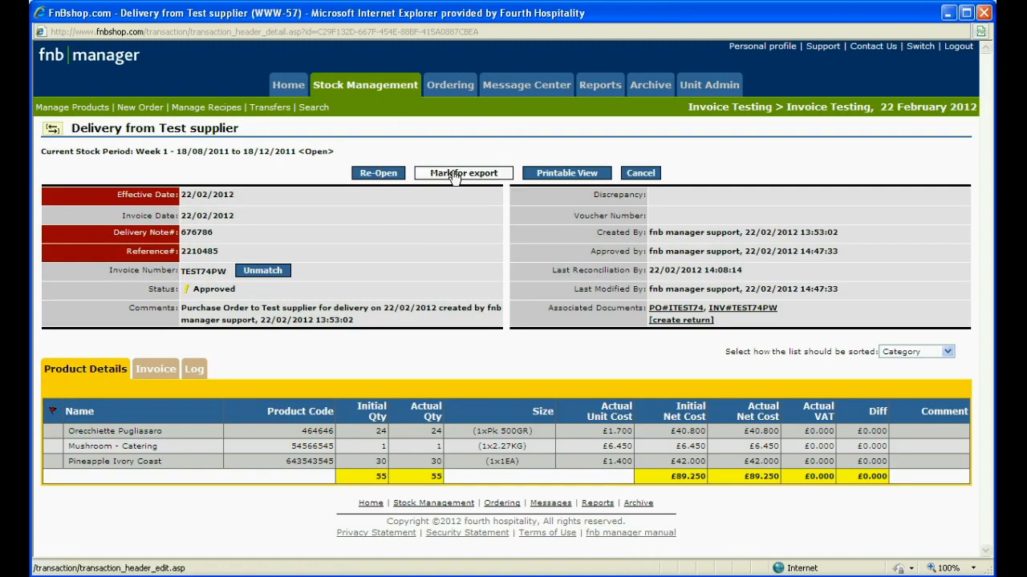
Confirm the approved £89.25 delivery as ready for export.
left_click(463, 172)
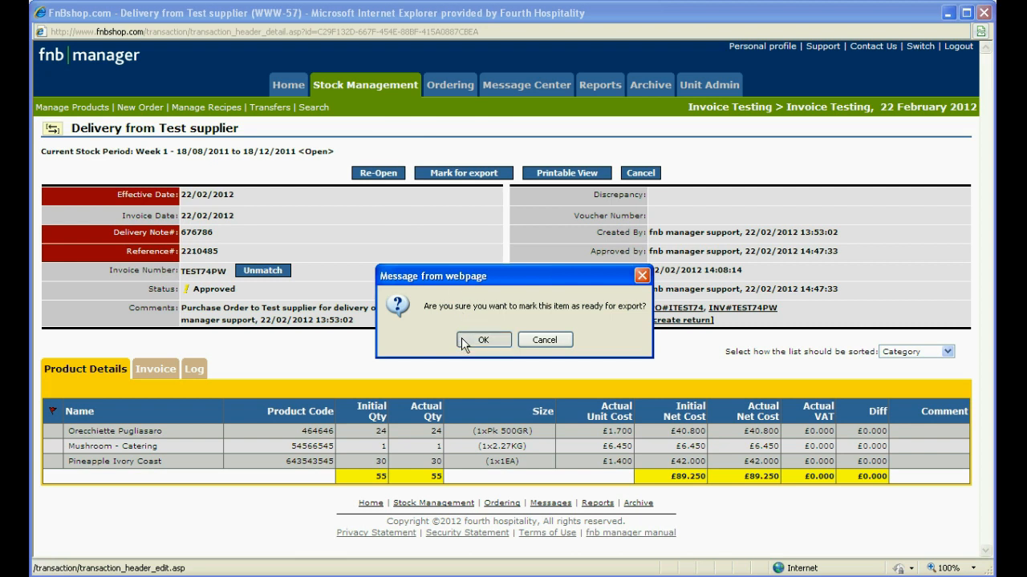
left_click(483, 339)
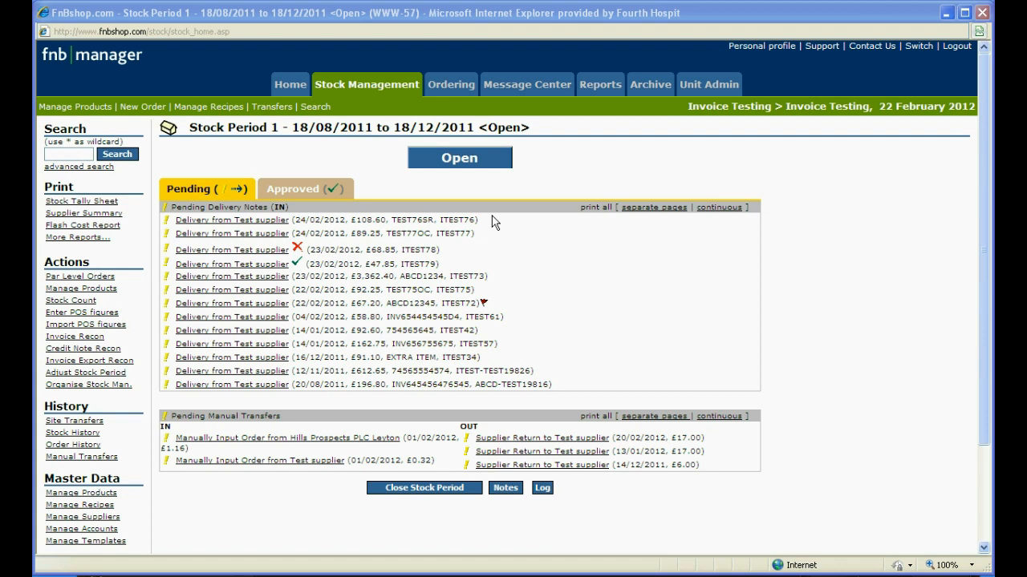
mouse_move(269, 241)
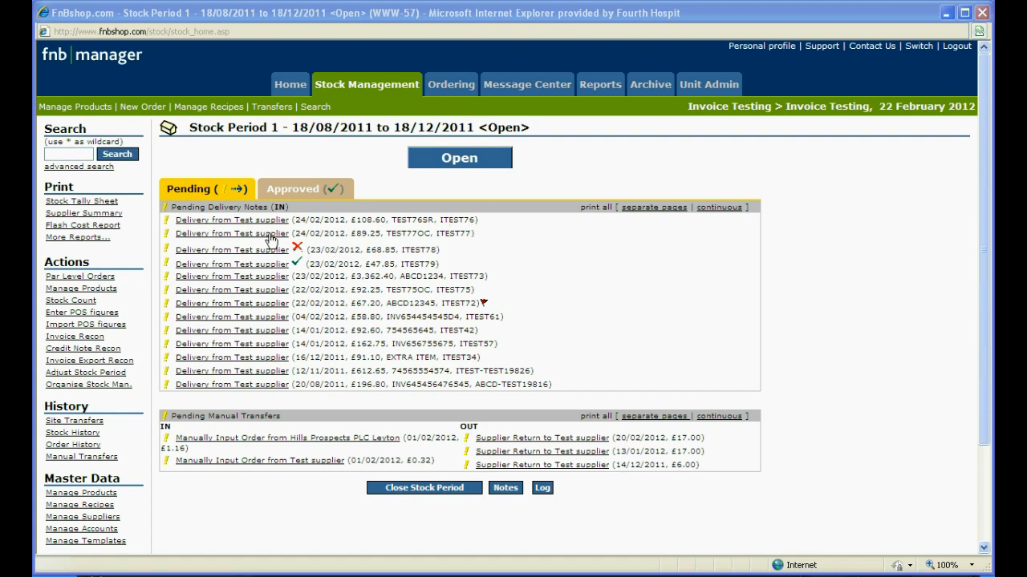
Review the TEST77OC delivery's invoice variances revealing a £3.00 Pineapple Ivory Coast overcharge.
left_click(232, 233)
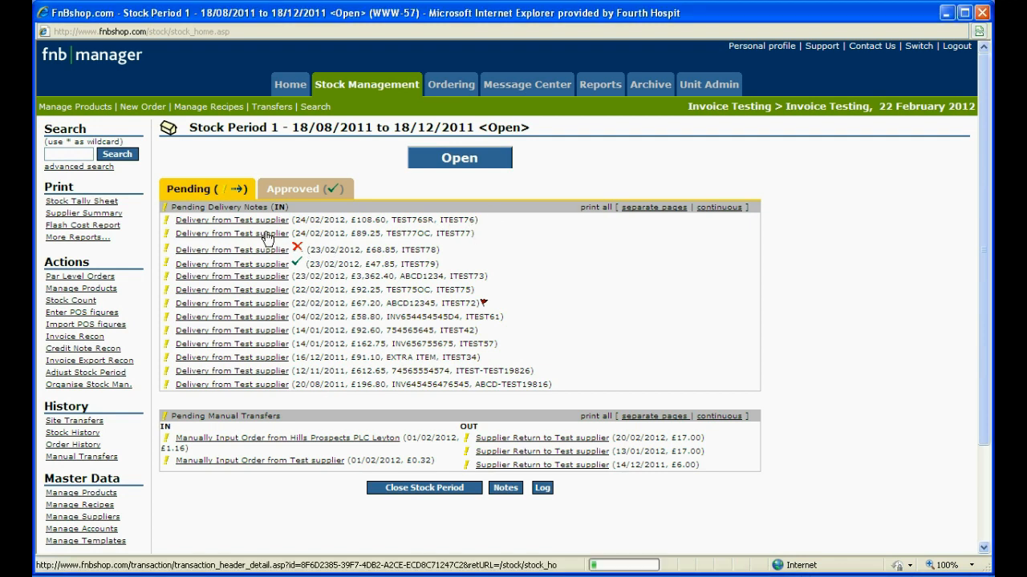
left_click(232, 233)
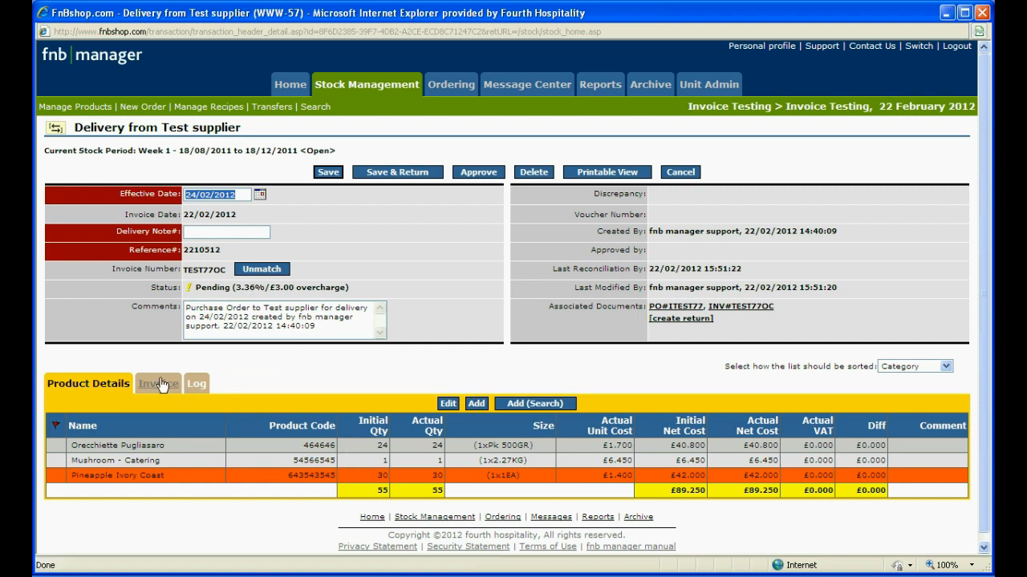
left_click(157, 384)
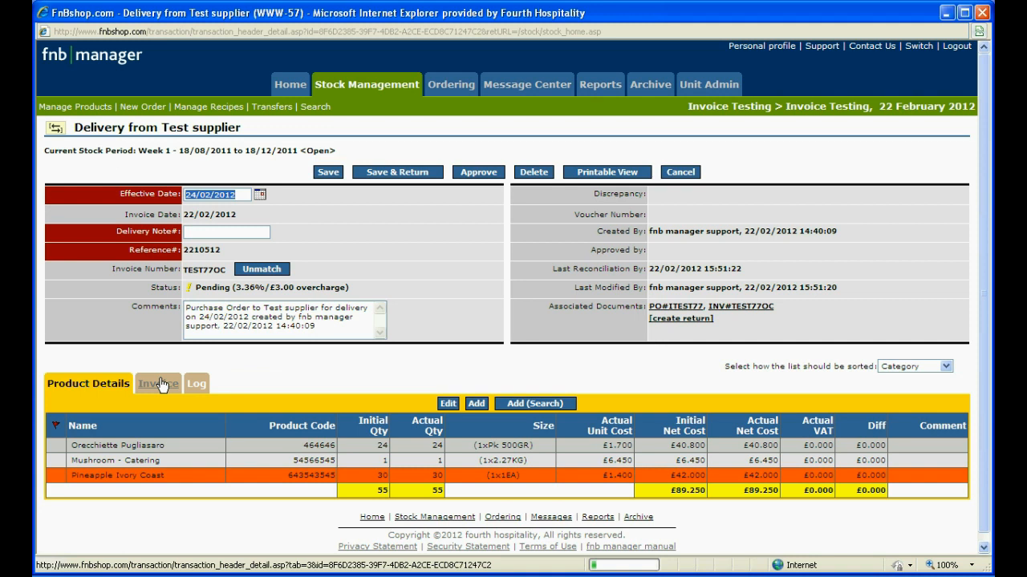
left_click(157, 384)
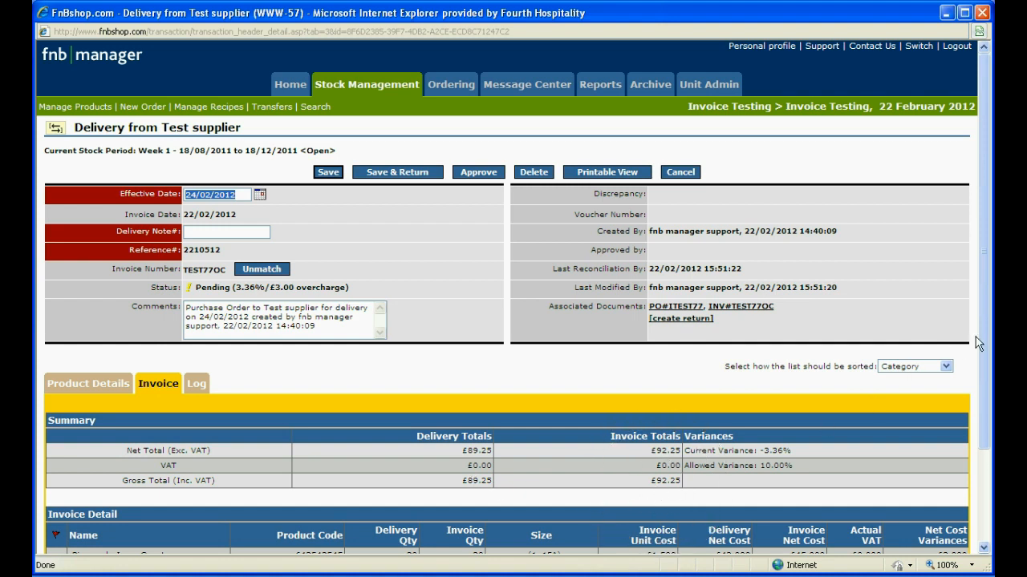
scroll("down", 3)
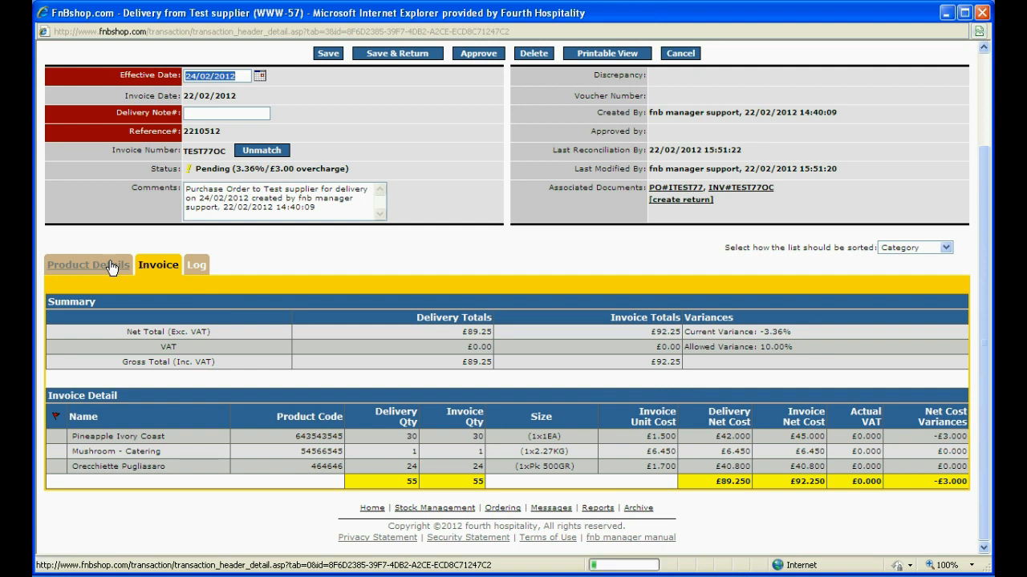
left_click(87, 265)
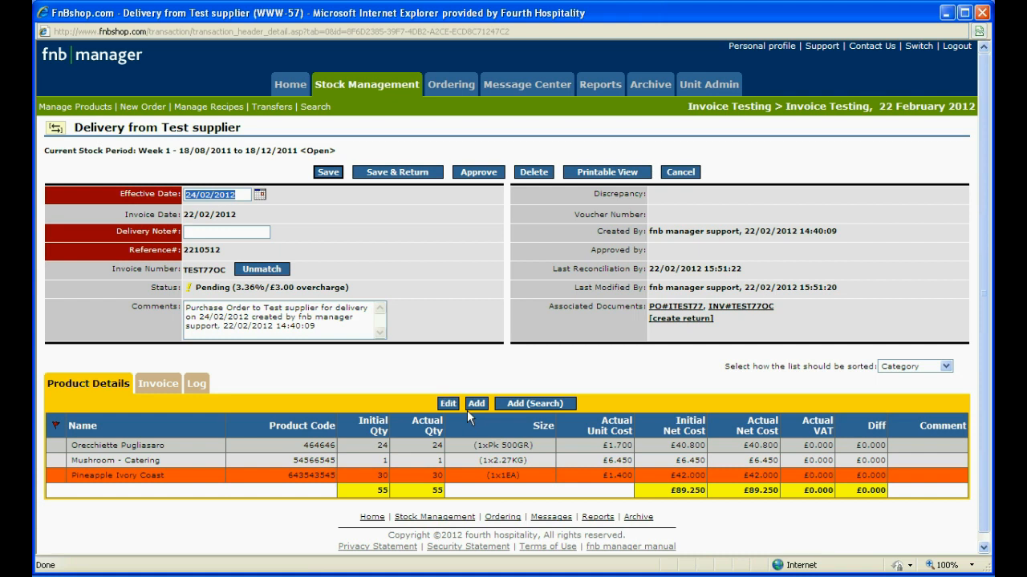
Add an extra line of 3 Non-Inventory Food No VAT (TEST) to the TEST77OC delivery.
left_click(476, 403)
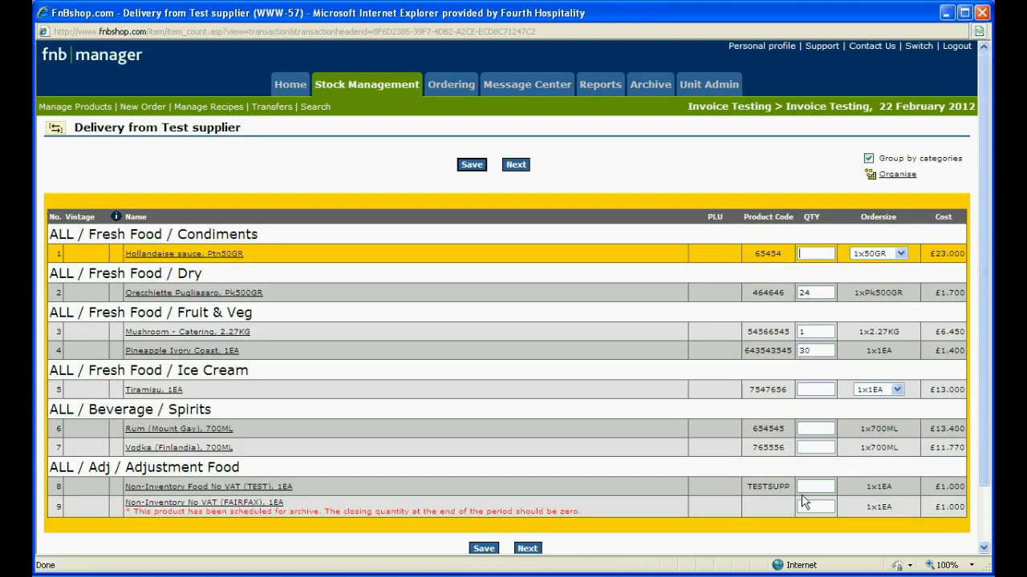
mouse_move(265, 498)
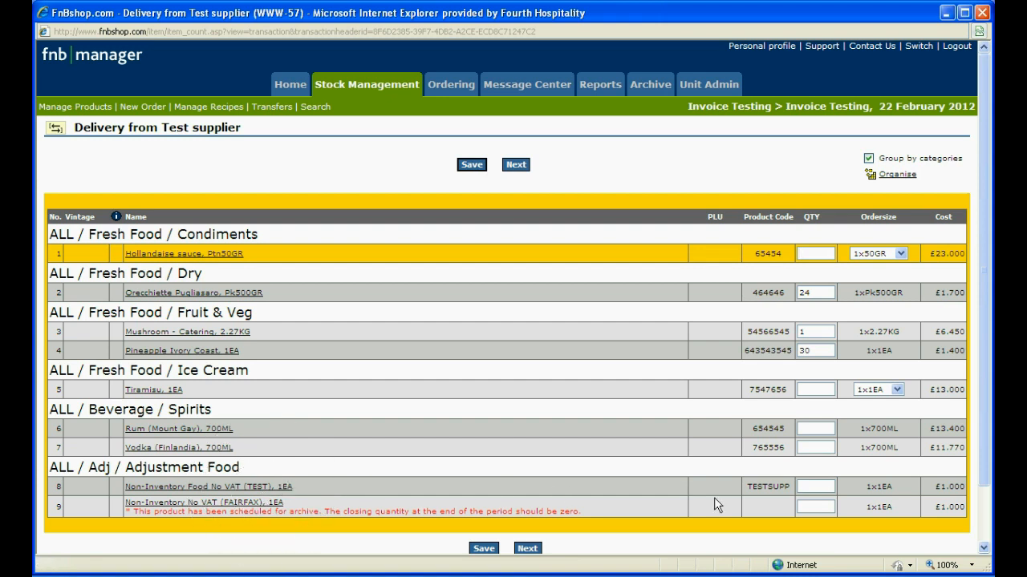
type("3")
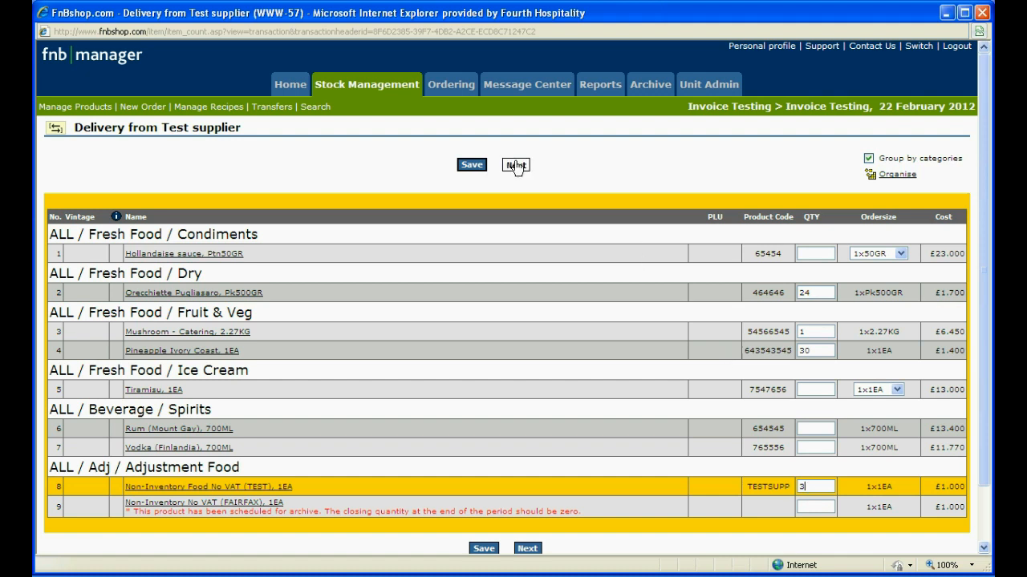
left_click(515, 166)
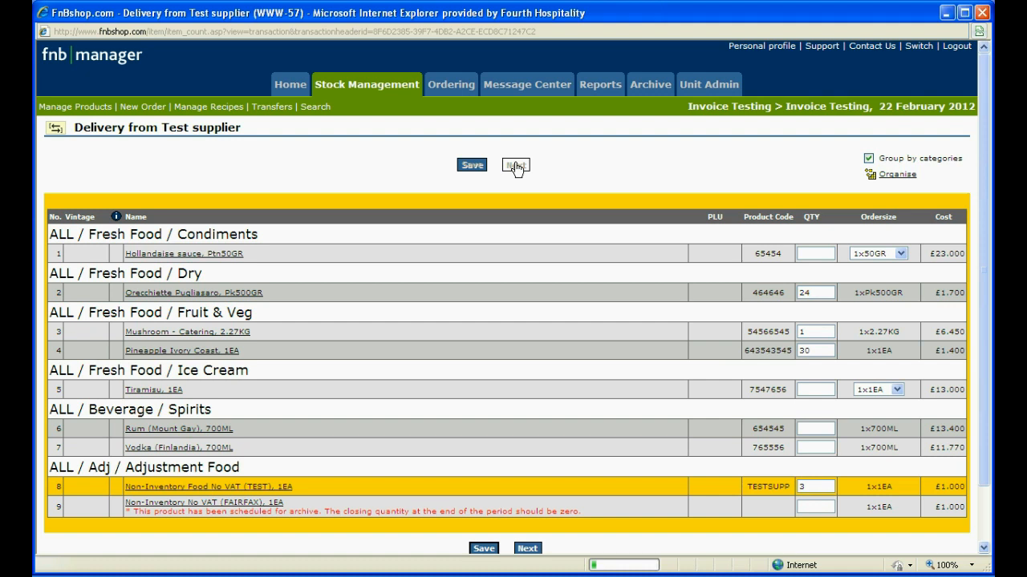
Approve the TEST77OC delivery with its note number, raising a £3.00 supplier return credit.
left_click(515, 166)
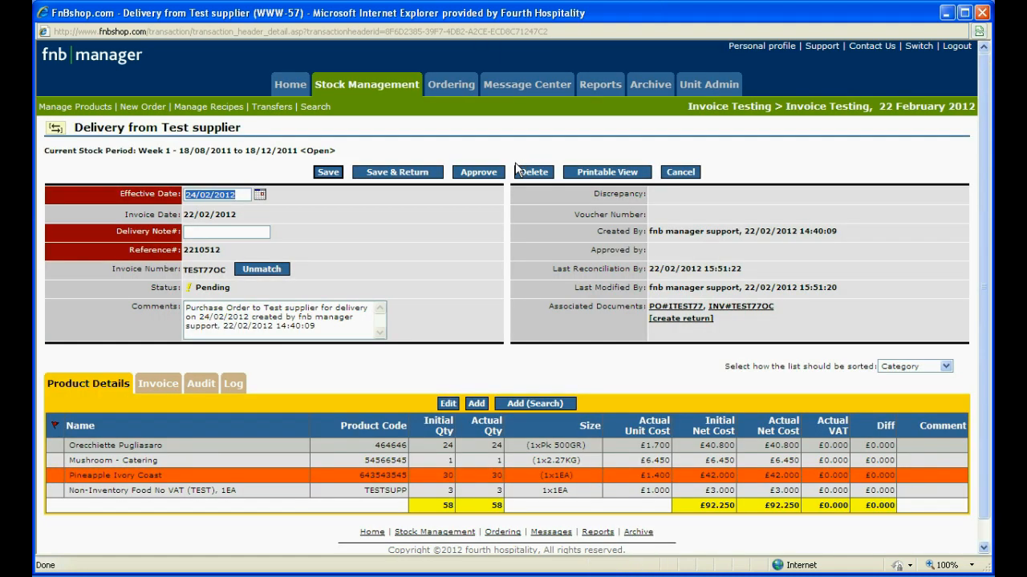
type("67739")
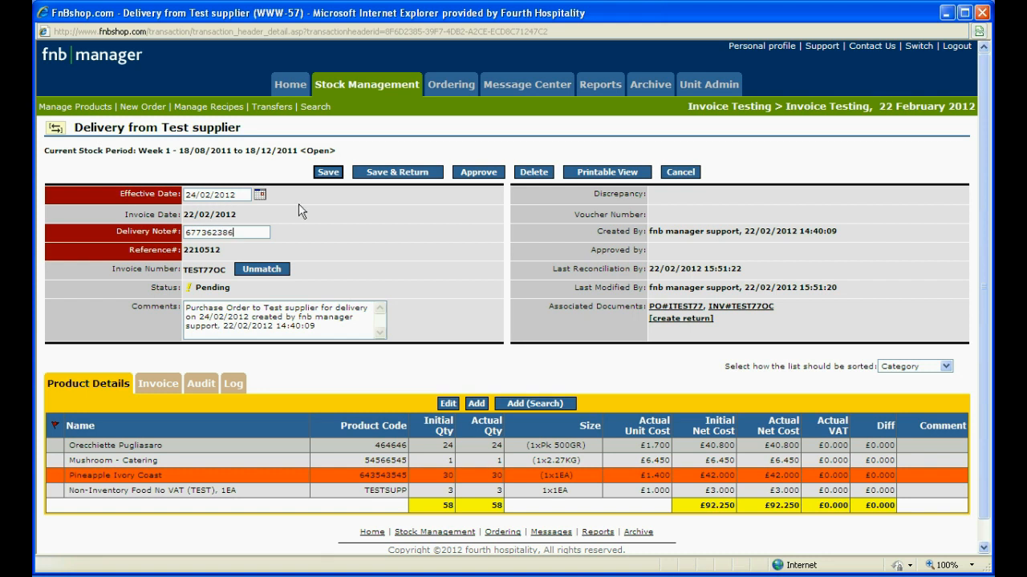
left_click(328, 172)
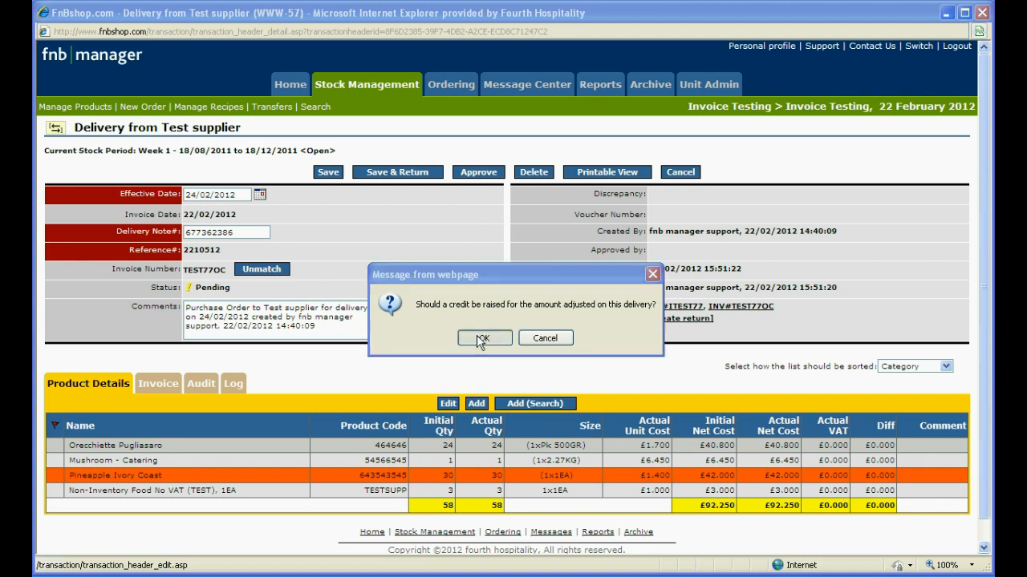
left_click(483, 338)
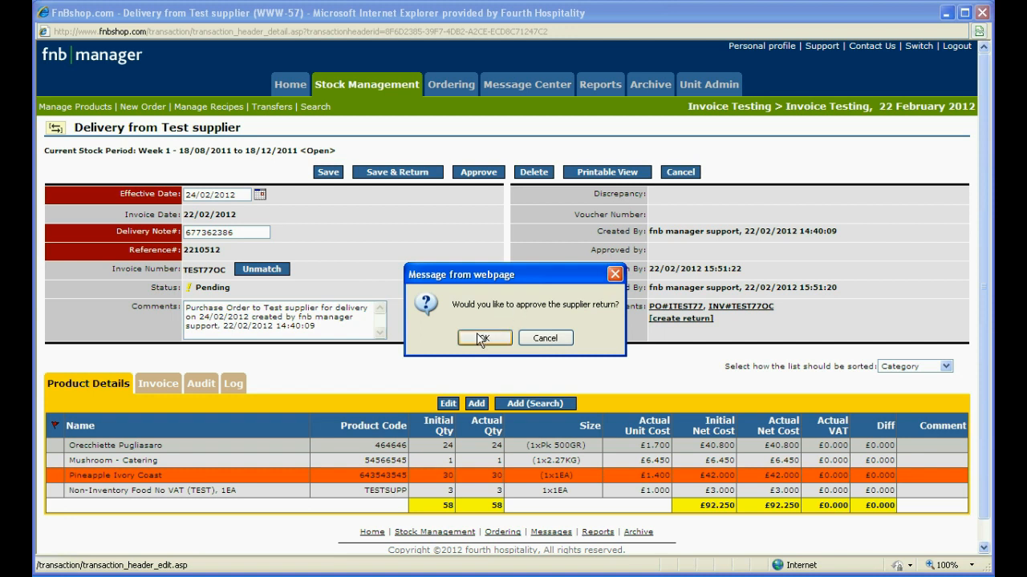
mouse_move(478, 339)
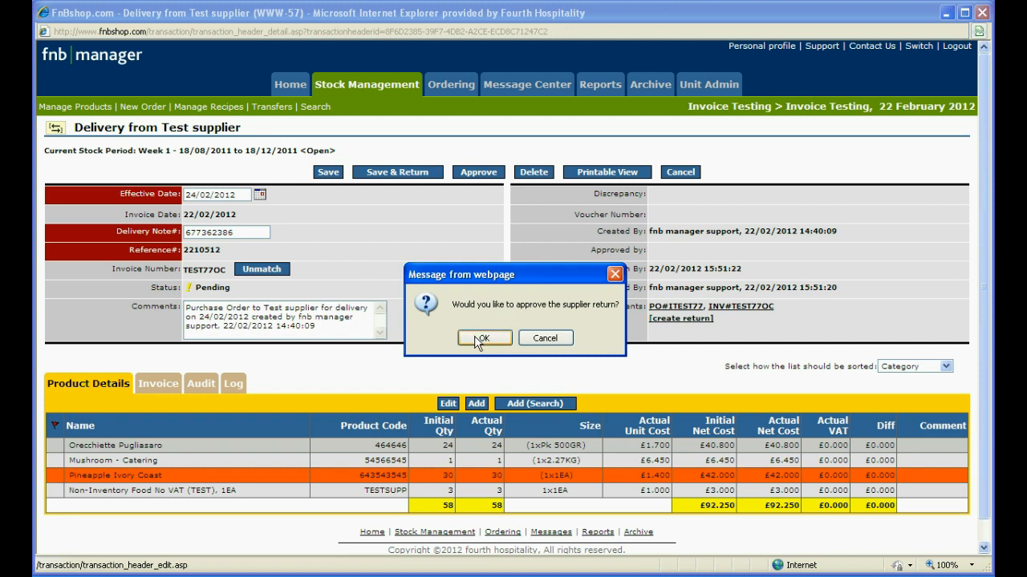
left_click(484, 338)
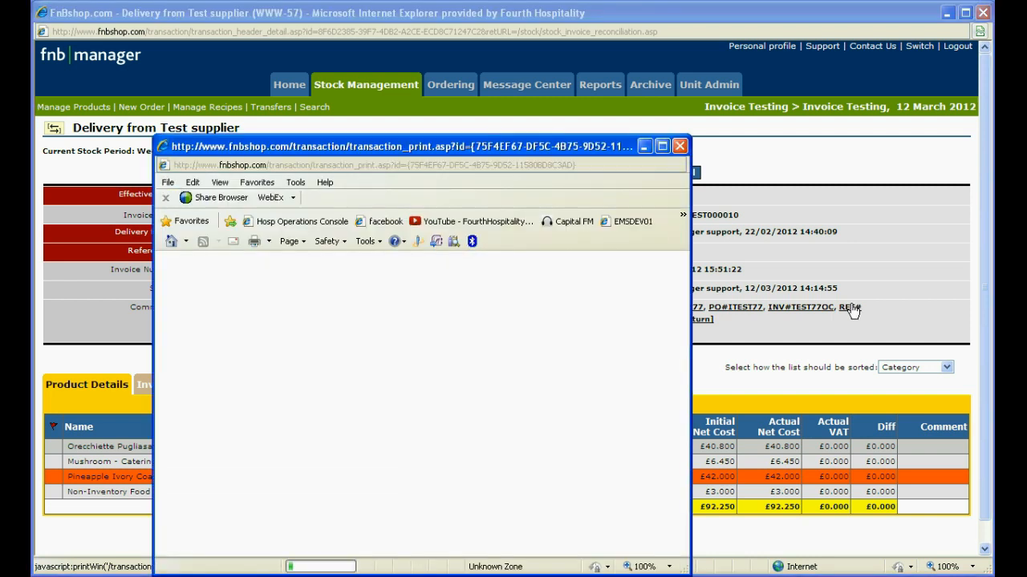
Review the linked supplier return document and mark the £92.25 delivery for export.
left_click(848, 307)
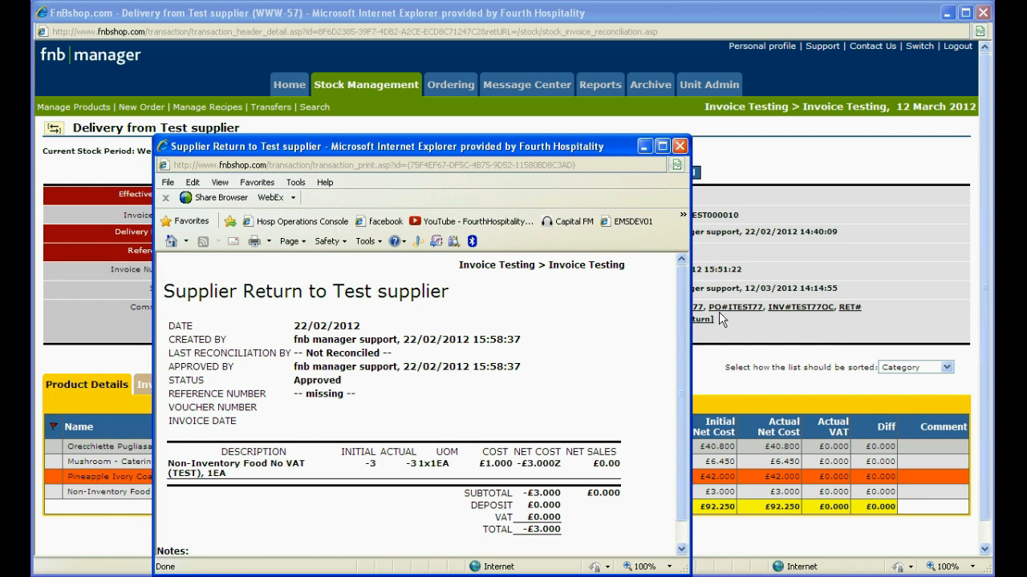
scroll("down", 3)
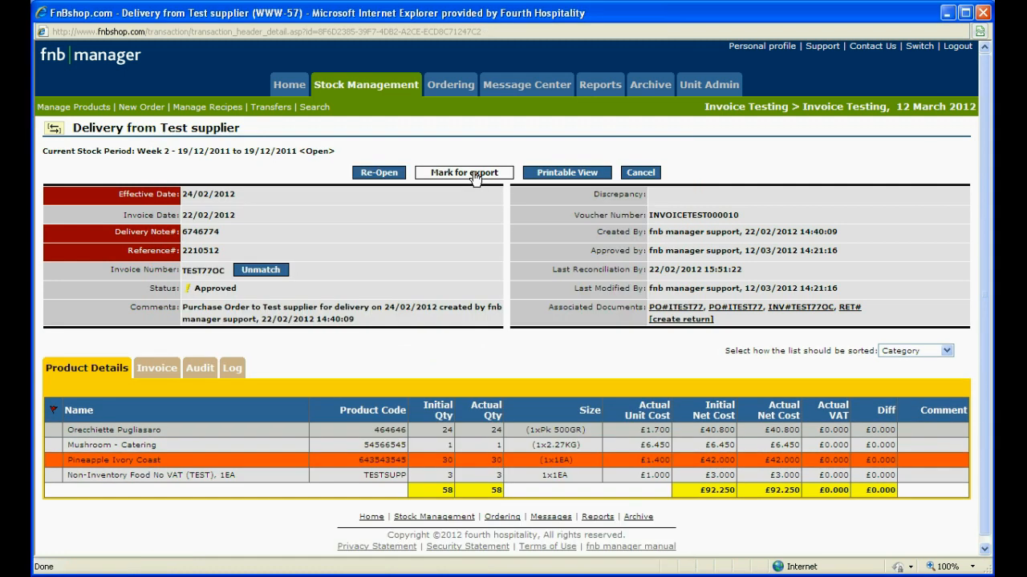
left_click(640, 173)
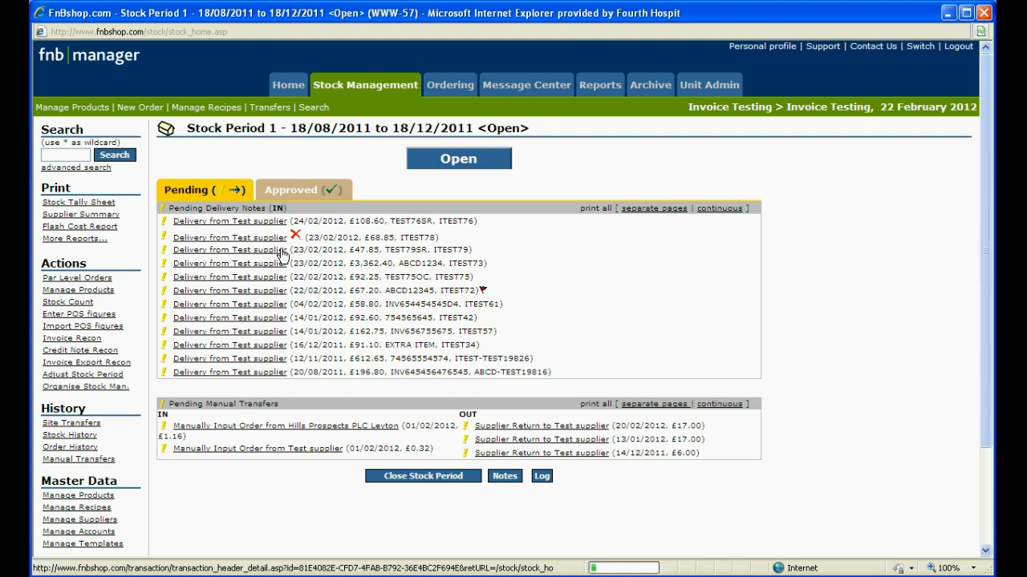
Review the £47.85 TEST79SR delivery's invoice showing a £19.35 Mushroom overcharge (4 invoiced vs 1 delivered).
left_click(229, 250)
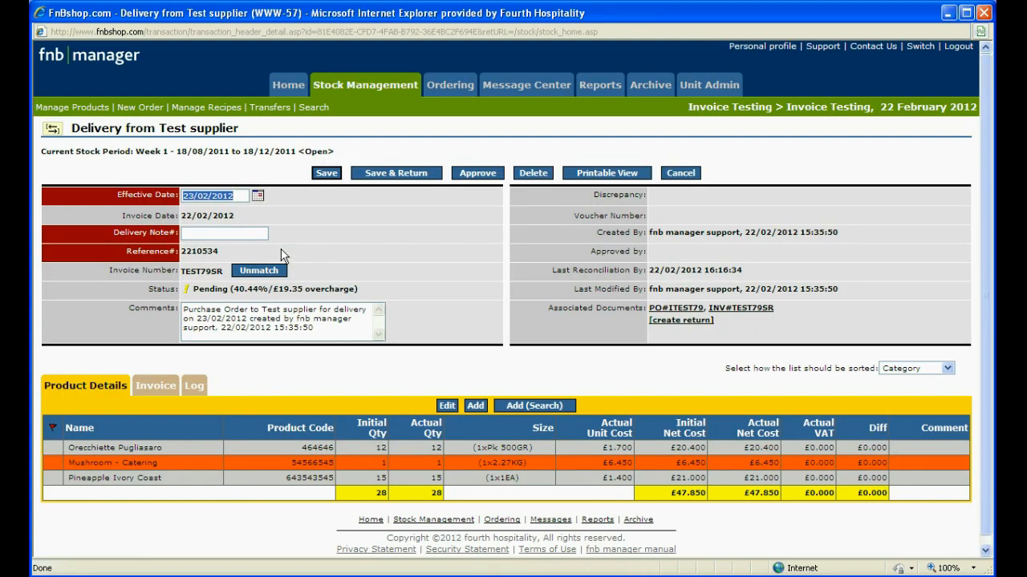
mouse_move(255, 288)
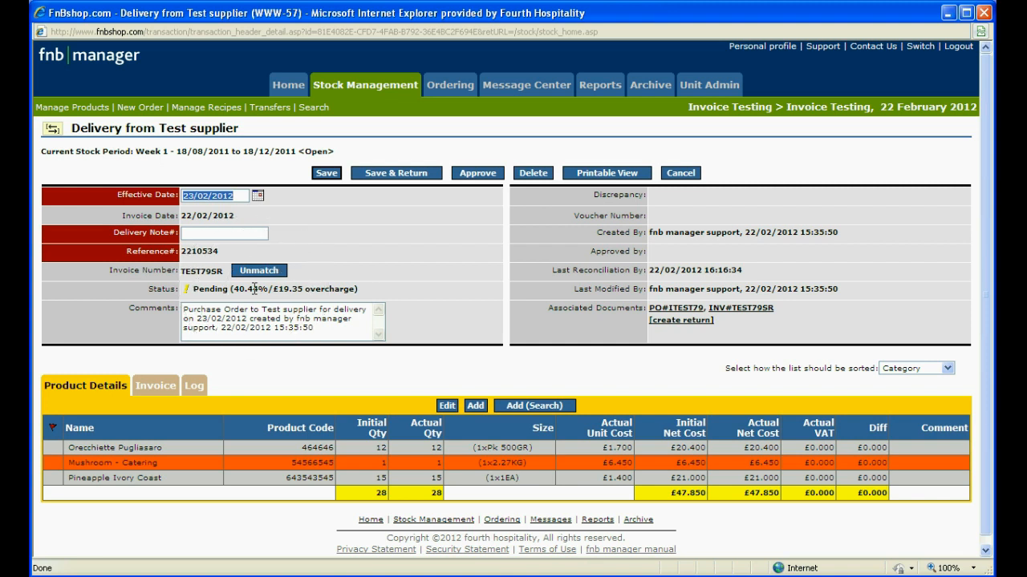
mouse_move(209, 466)
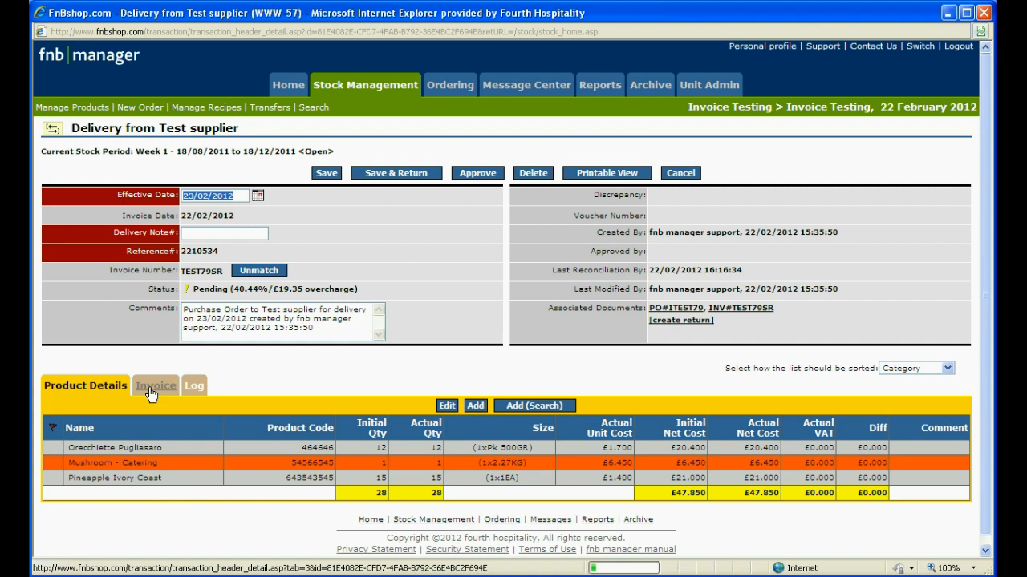
left_click(155, 385)
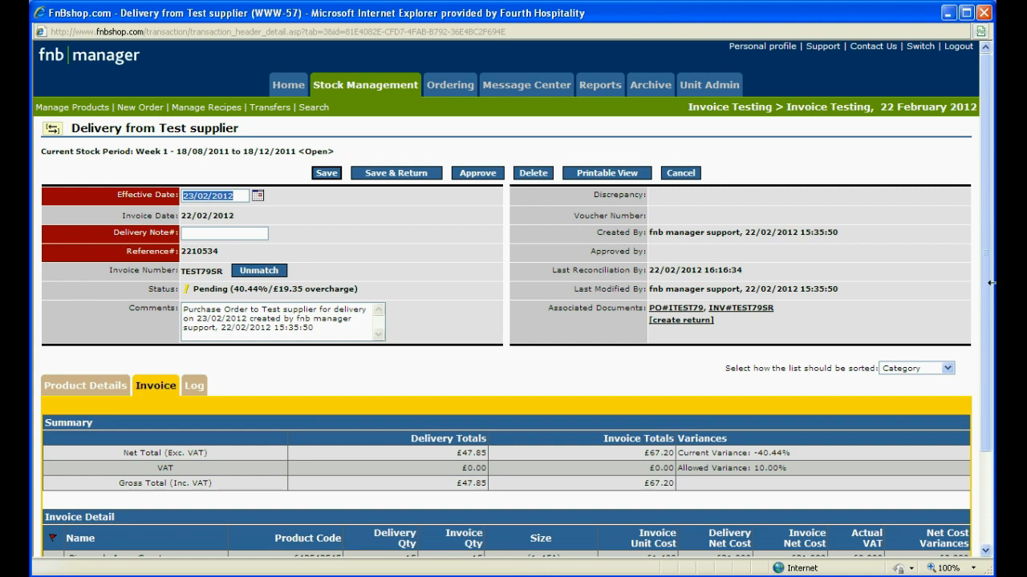
scroll("down", 3)
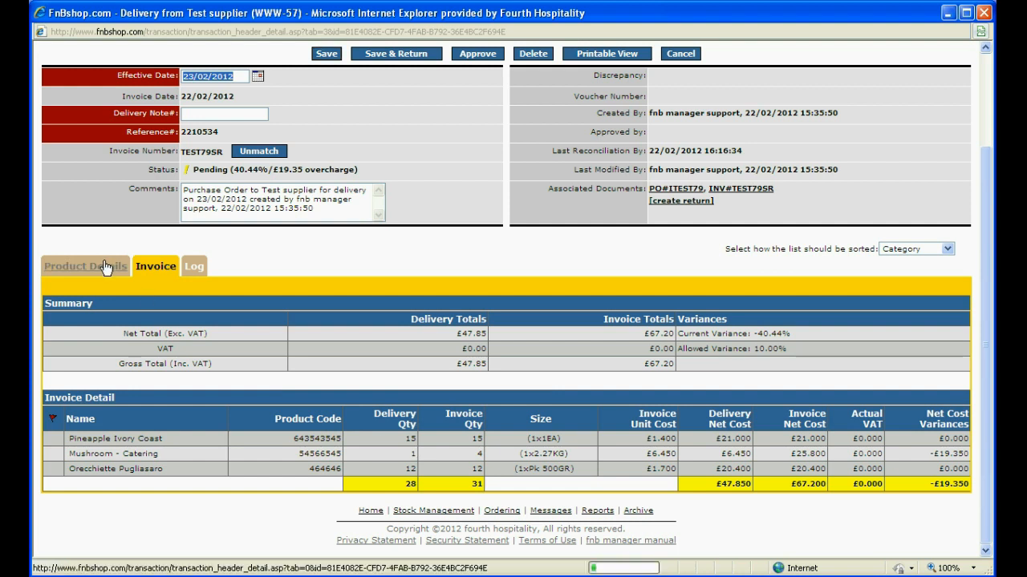
left_click(84, 266)
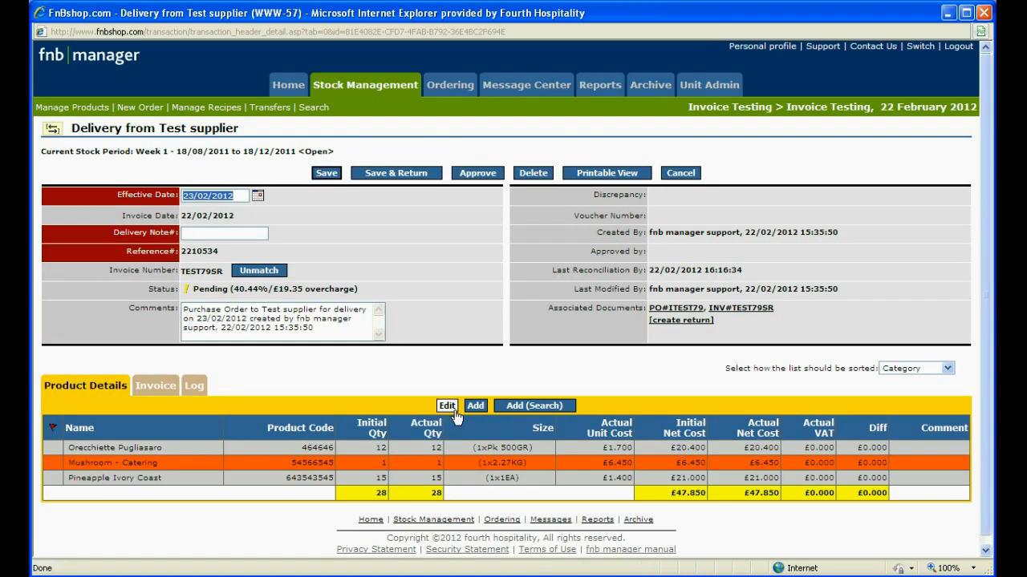
Correct the Mushroom - Catering actual quantity to 4 (net cost 25.8) and save the lines.
left_click(447, 405)
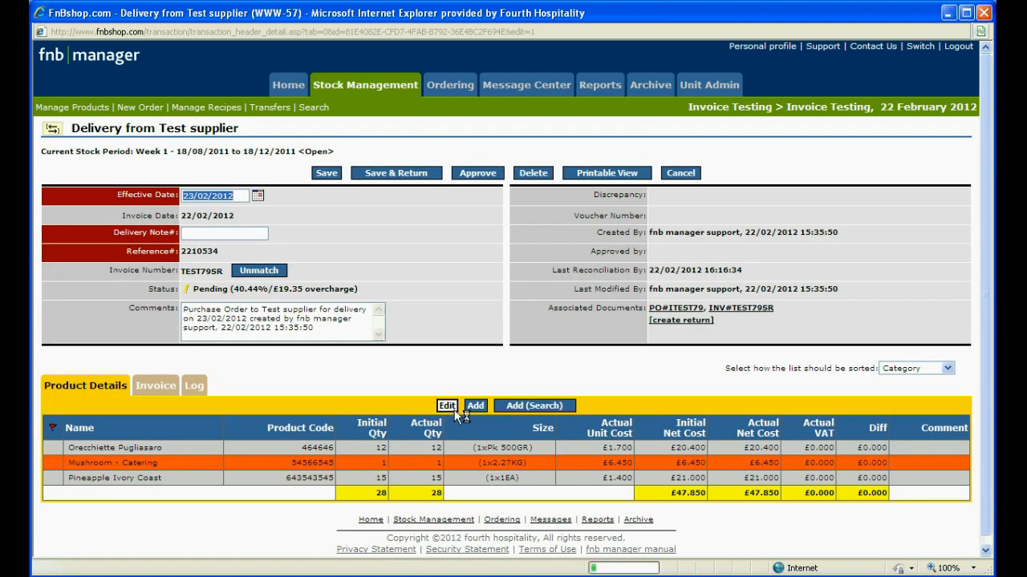
left_click(446, 405)
type("4")
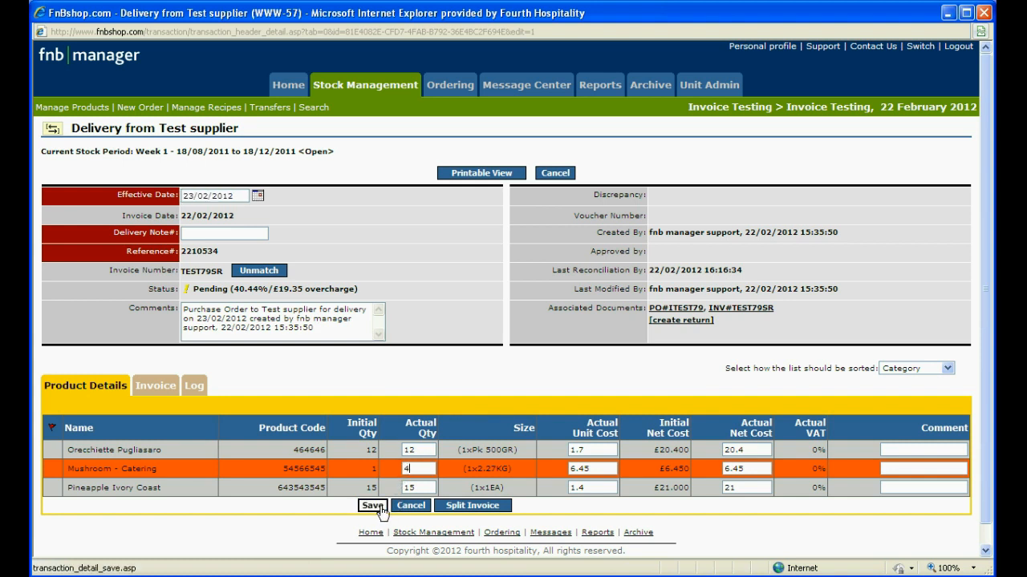
left_click(372, 505)
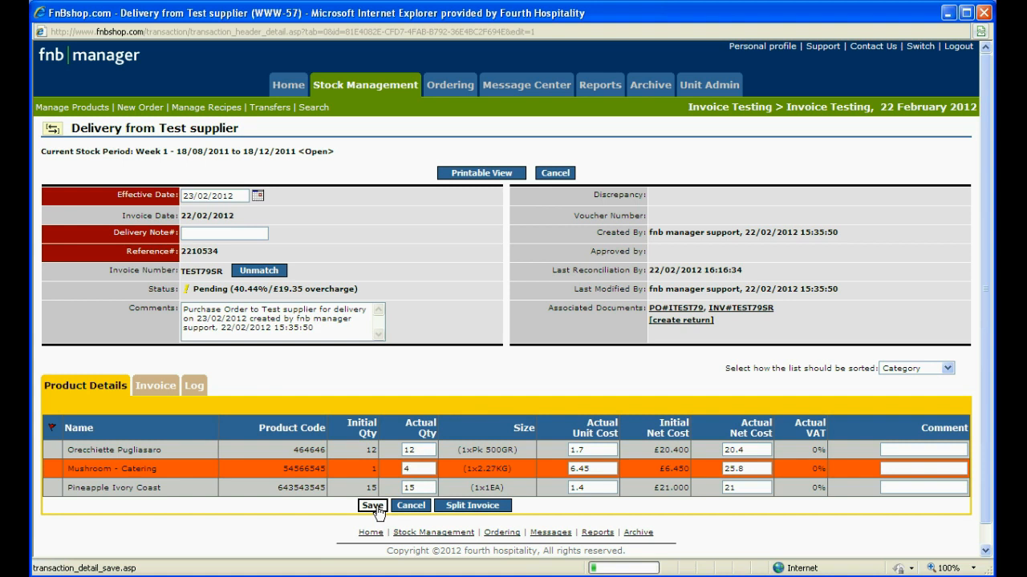
left_click(371, 505)
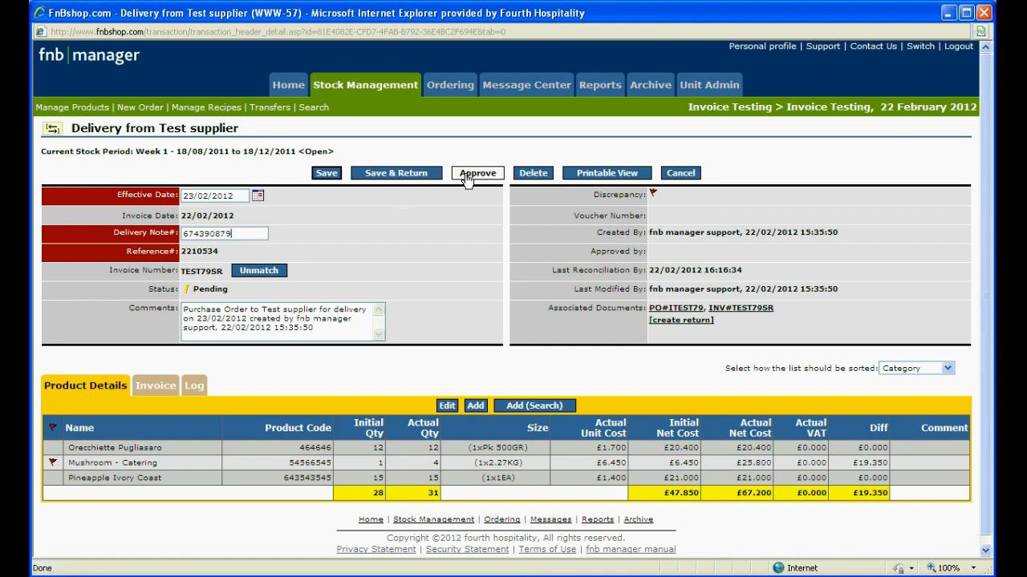
Approve the corrected £67.20 delivery despite the future-date warning and start a supplier return.
left_click(478, 172)
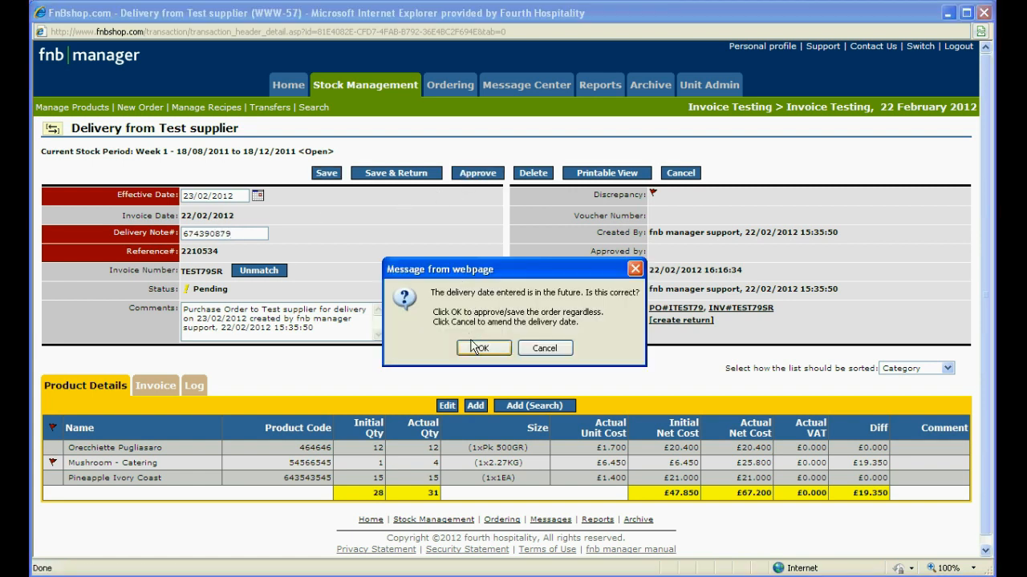
left_click(482, 348)
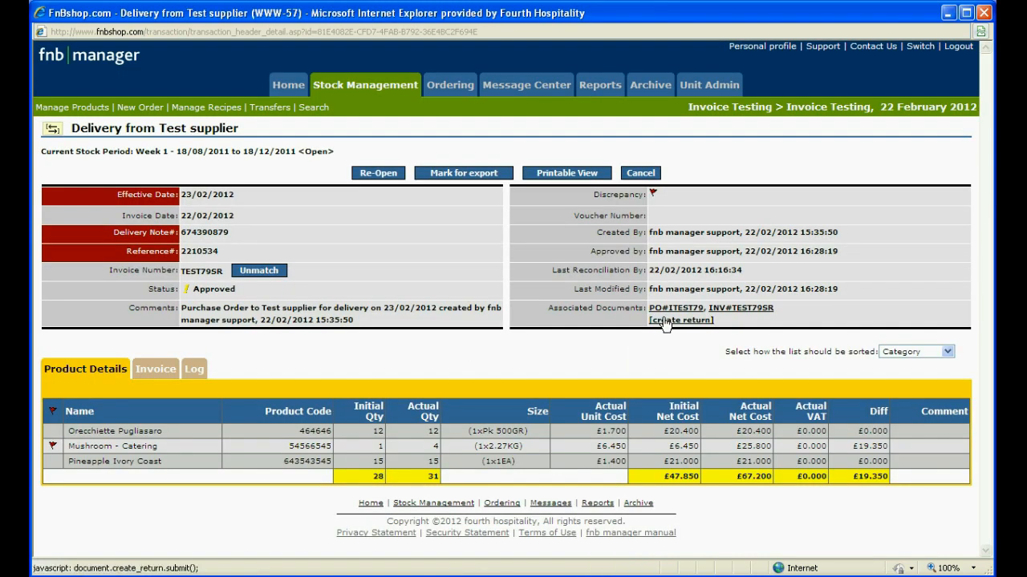
left_click(681, 320)
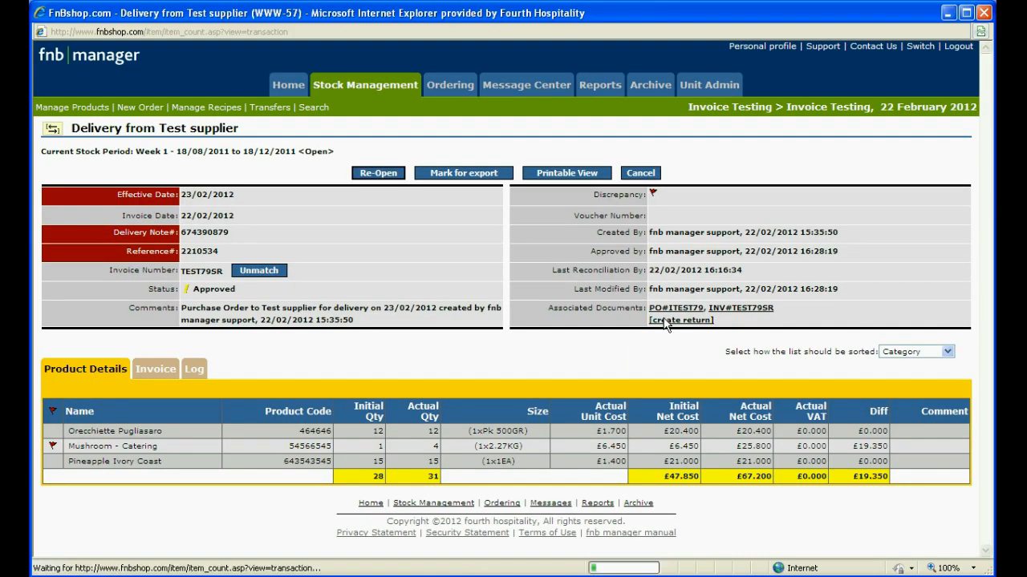
Create and approve a £19.35 return of 3 Mushroom - Catering with reference 678436.
left_click(680, 320)
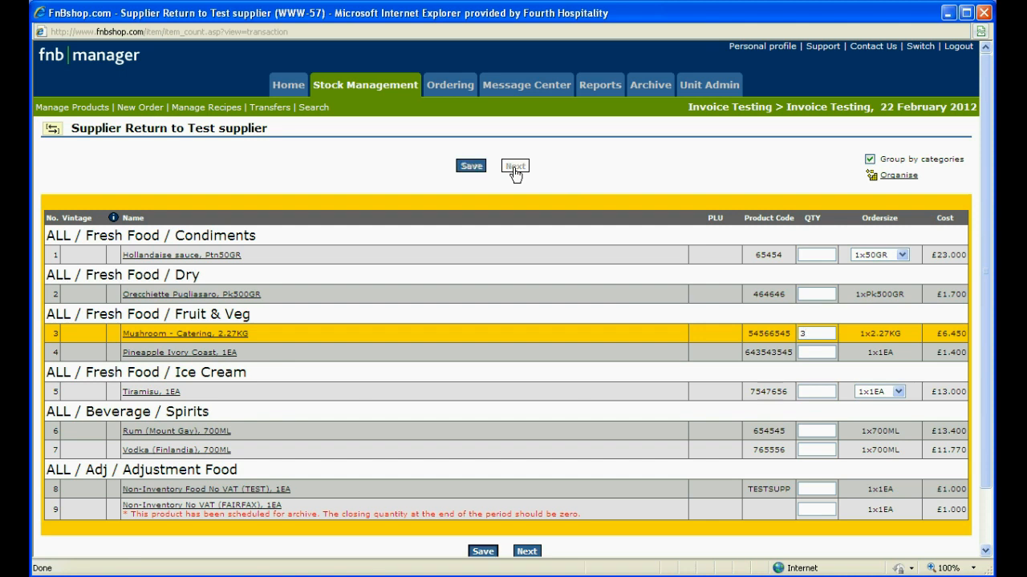
left_click(514, 166)
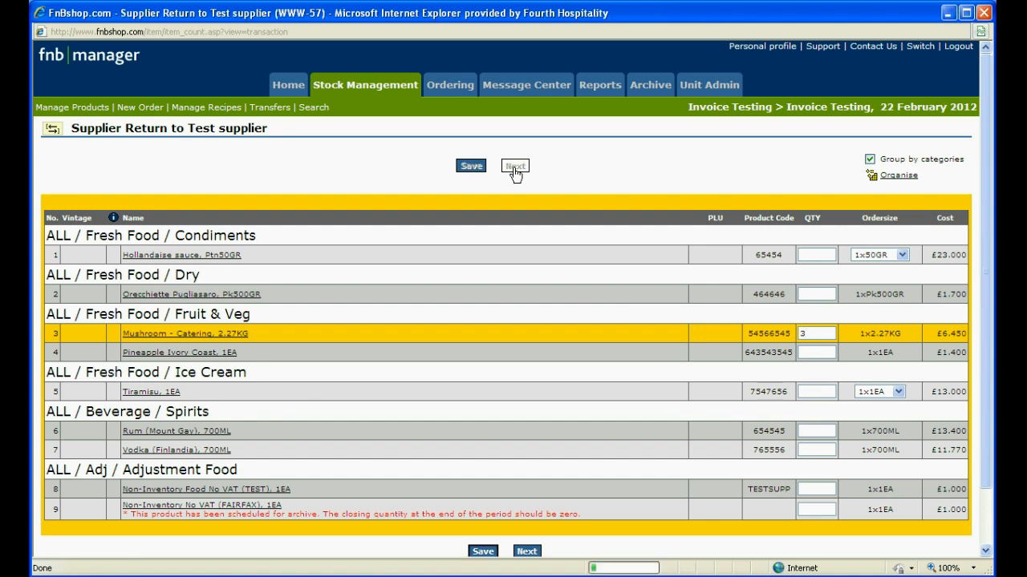
left_click(515, 166)
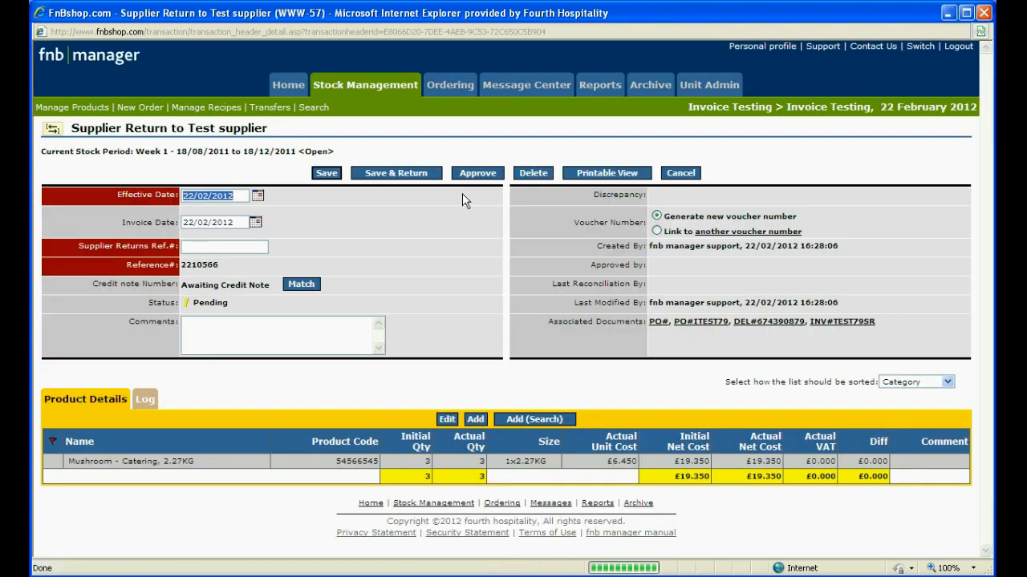
type("678436")
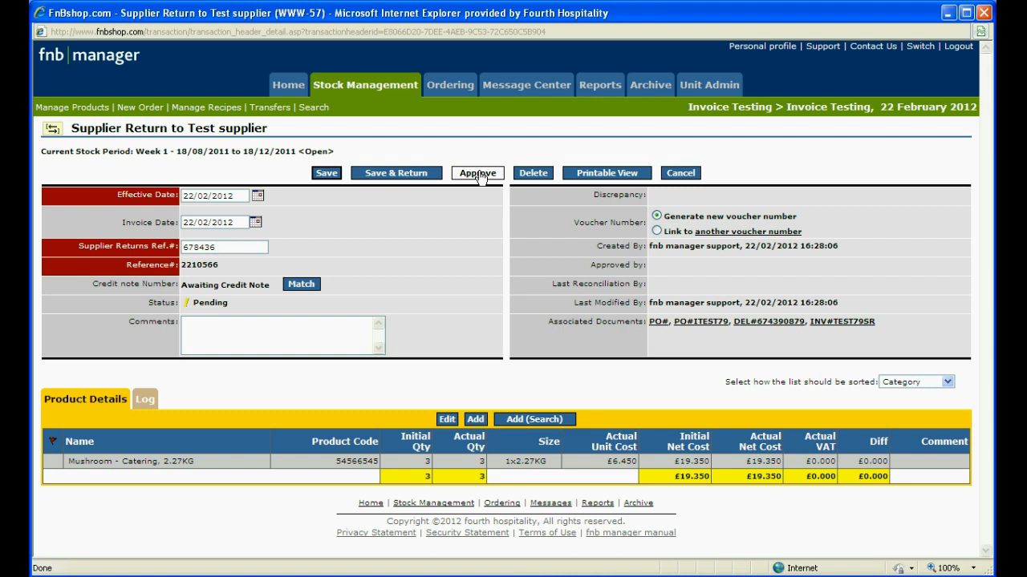
left_click(477, 173)
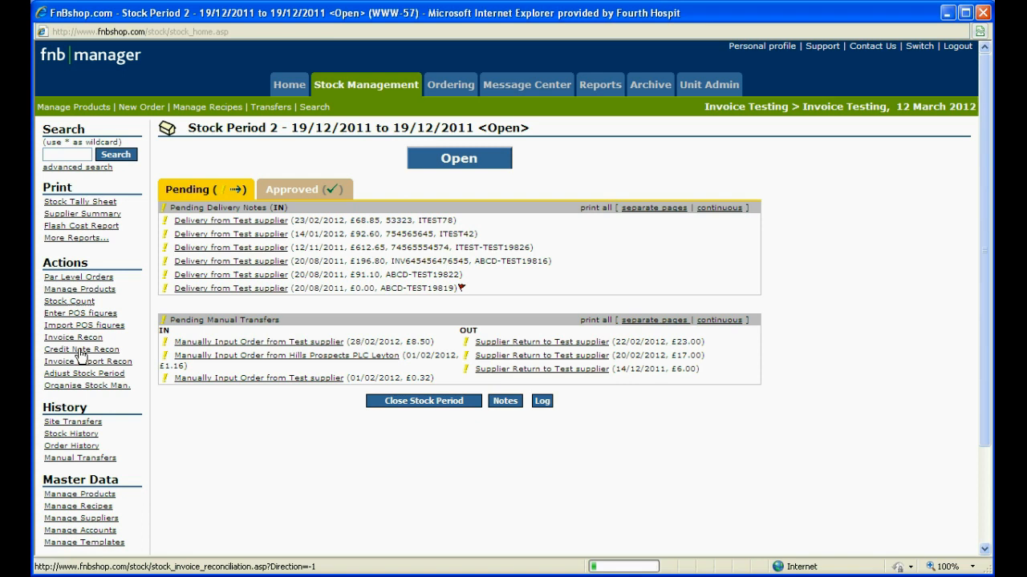
Search Credit Note Recon for approved deliveries, listing returns totalling -£66.35.
left_click(81, 350)
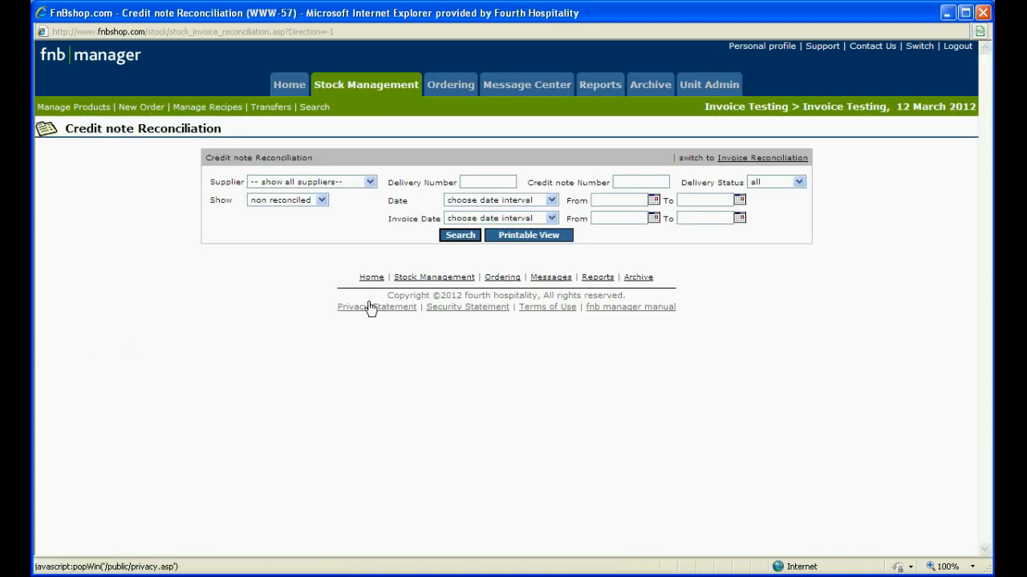
left_click(774, 182)
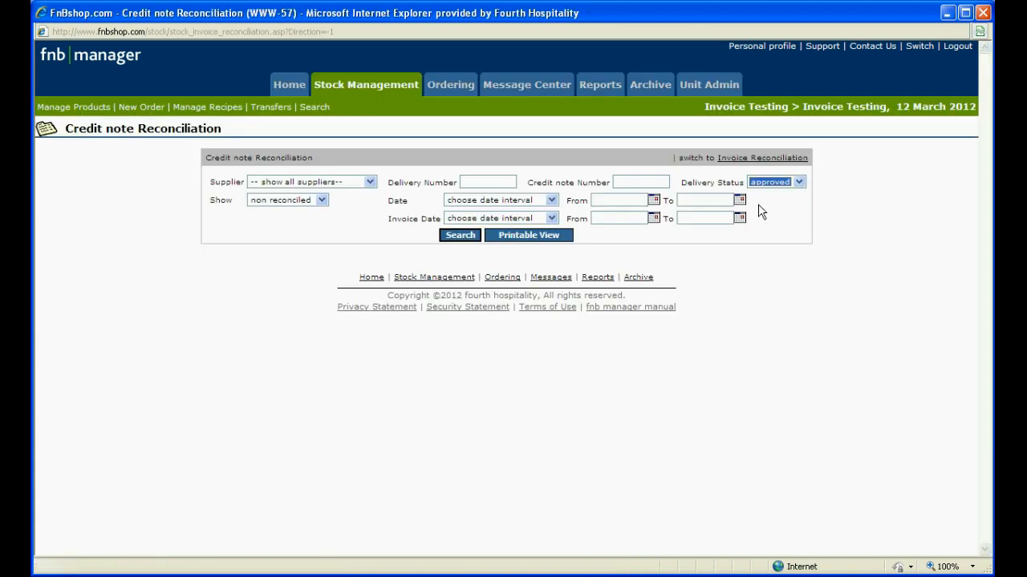
left_click(459, 235)
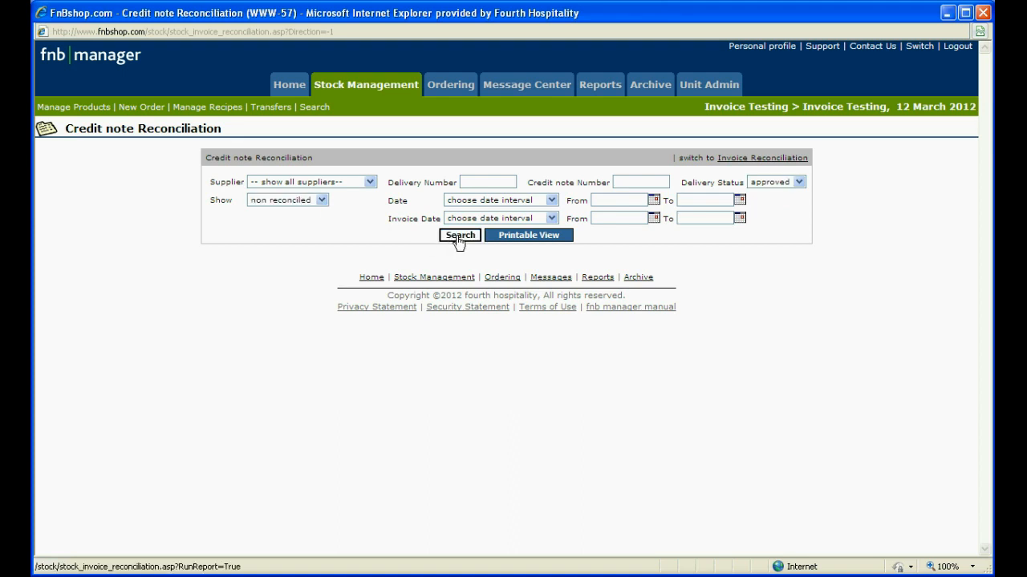
left_click(459, 235)
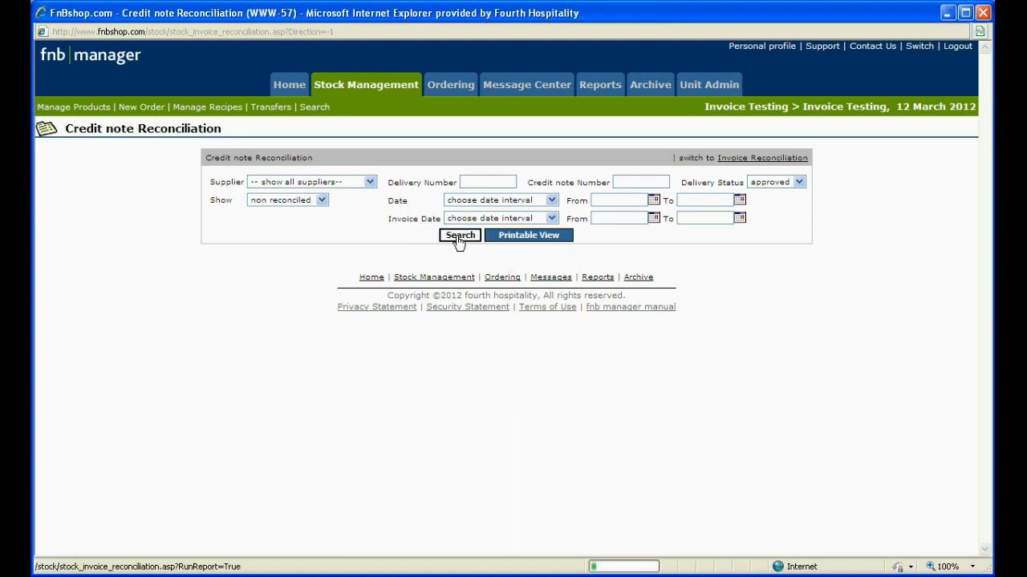
left_click(459, 235)
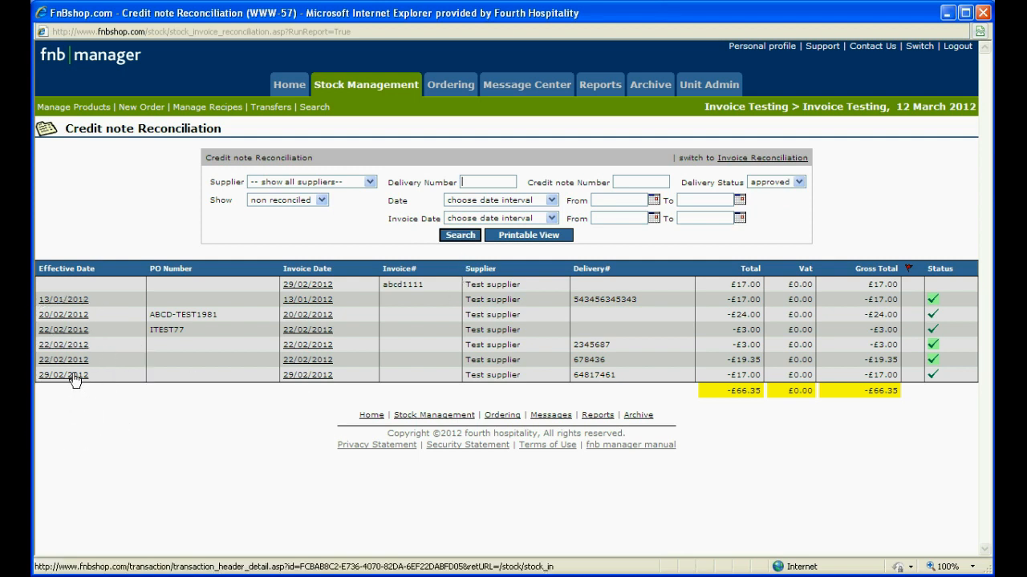
Open the 29/02/2012 supplier return 64817461 for £17.00.
left_click(62, 375)
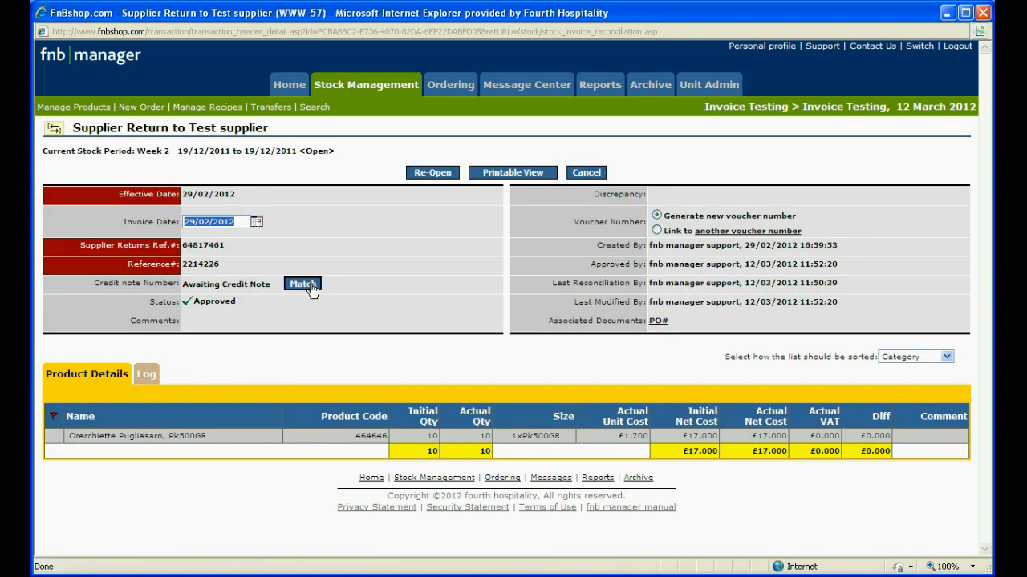
Match the £17.00 return to credit note abcd1111 dated 29/02/2012 and mark it for export.
left_click(302, 284)
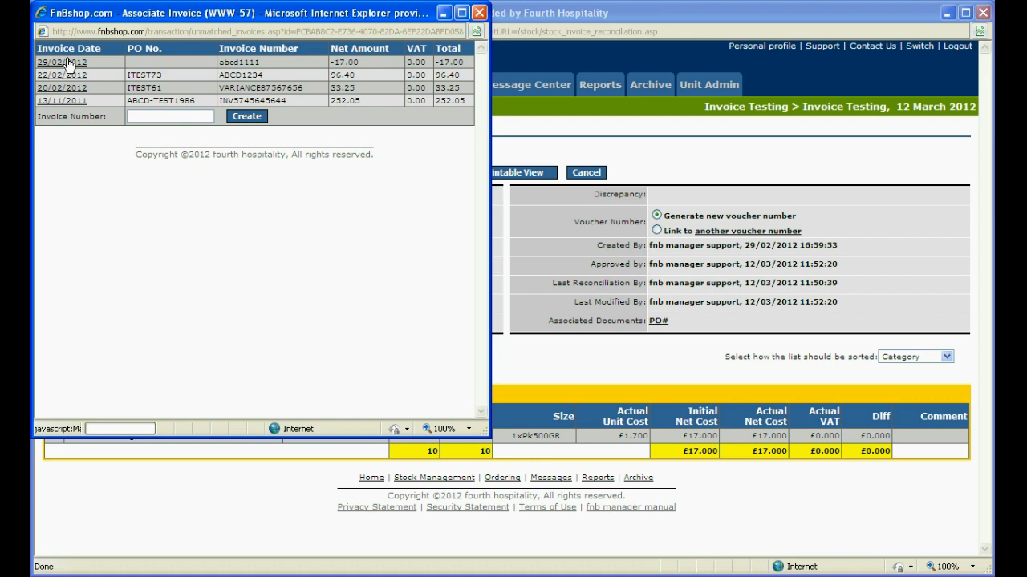
left_click(60, 61)
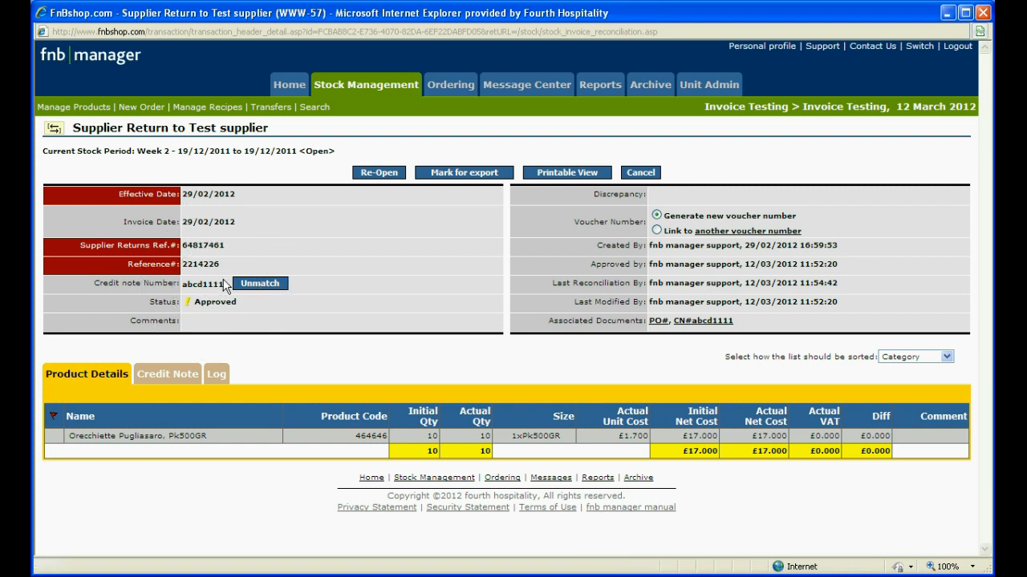
mouse_move(315, 315)
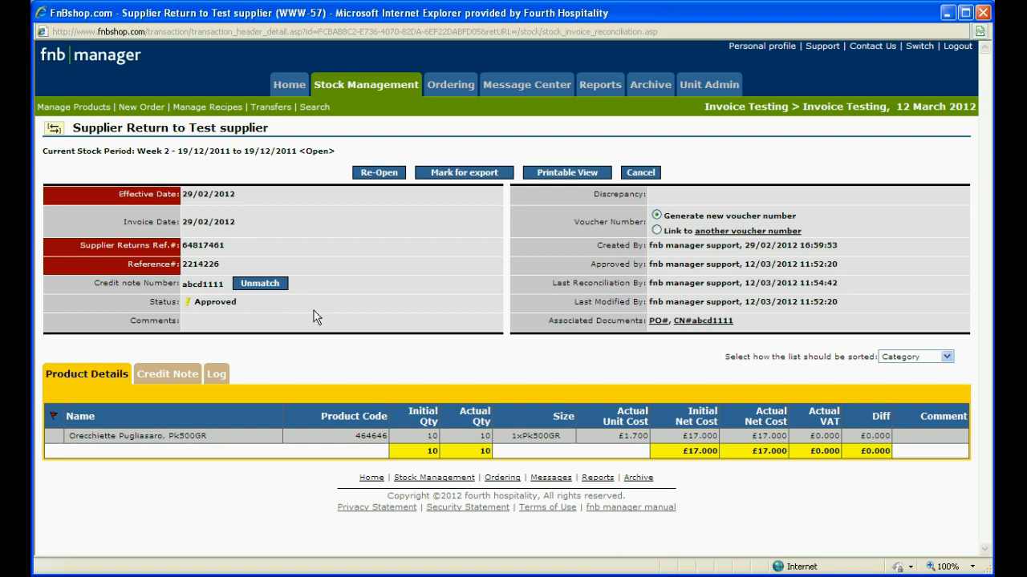
left_click(464, 173)
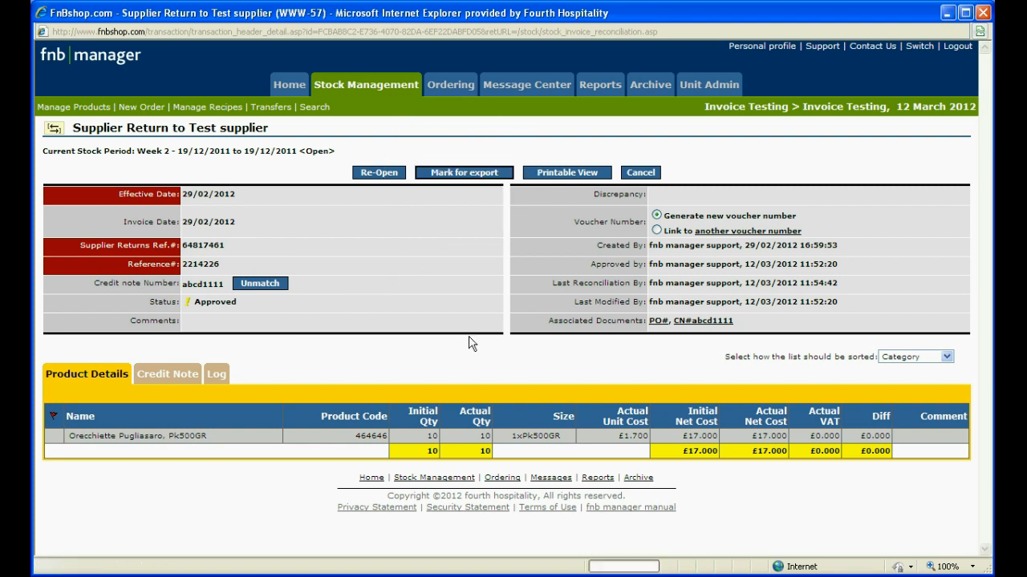